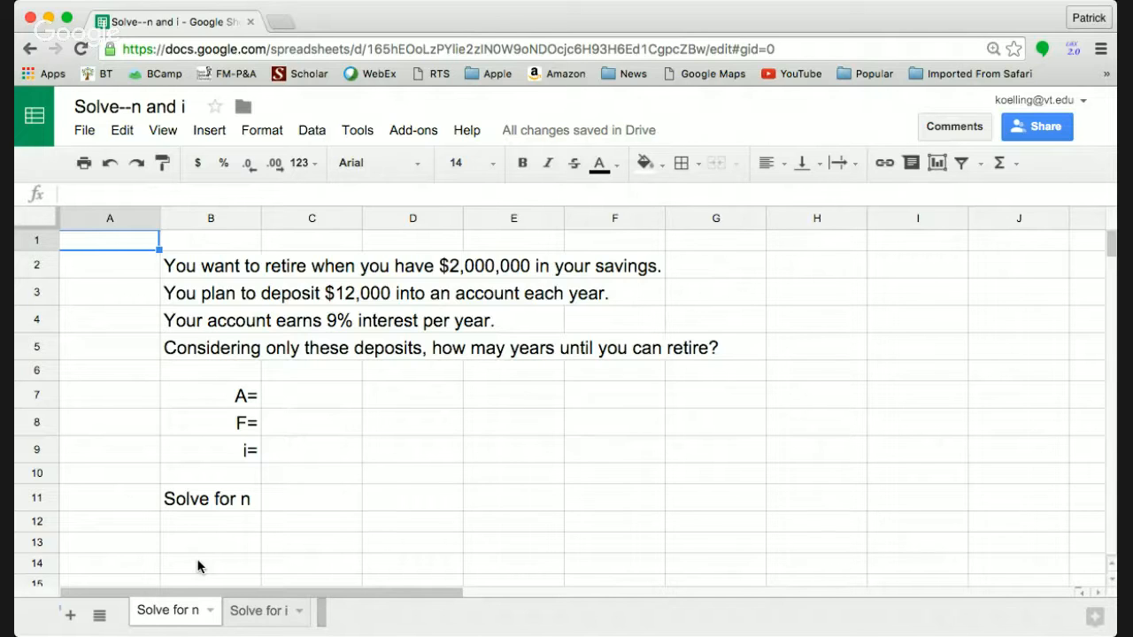
mouse_move(330, 408)
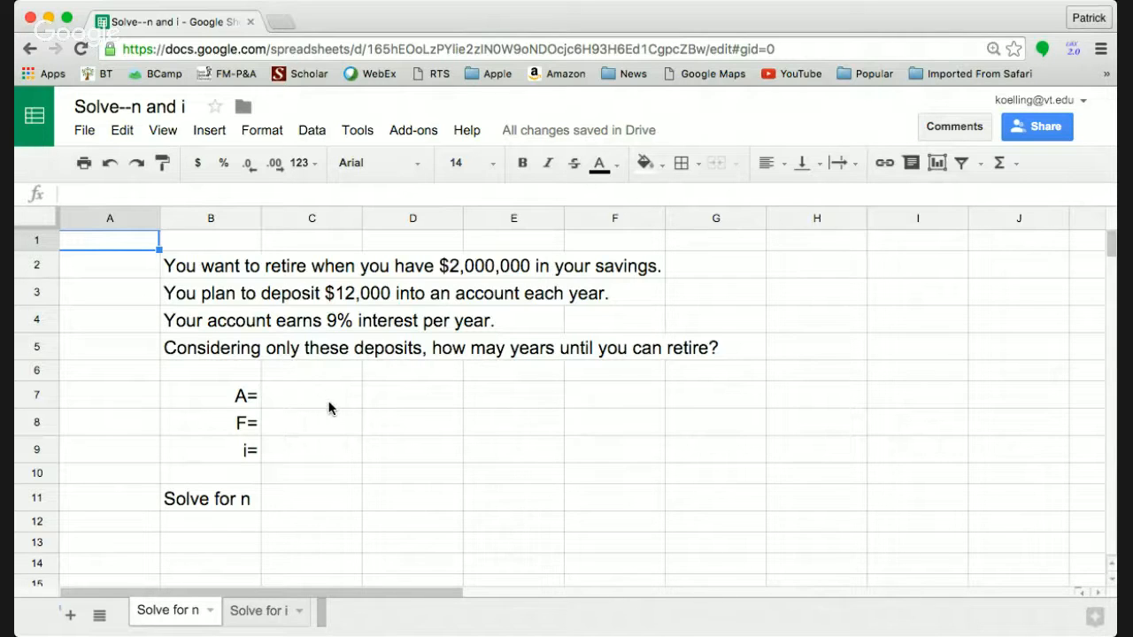
Enter the annual deposit -$12,000 in C7 so it displays as red ($12,000).
left_click(311, 395)
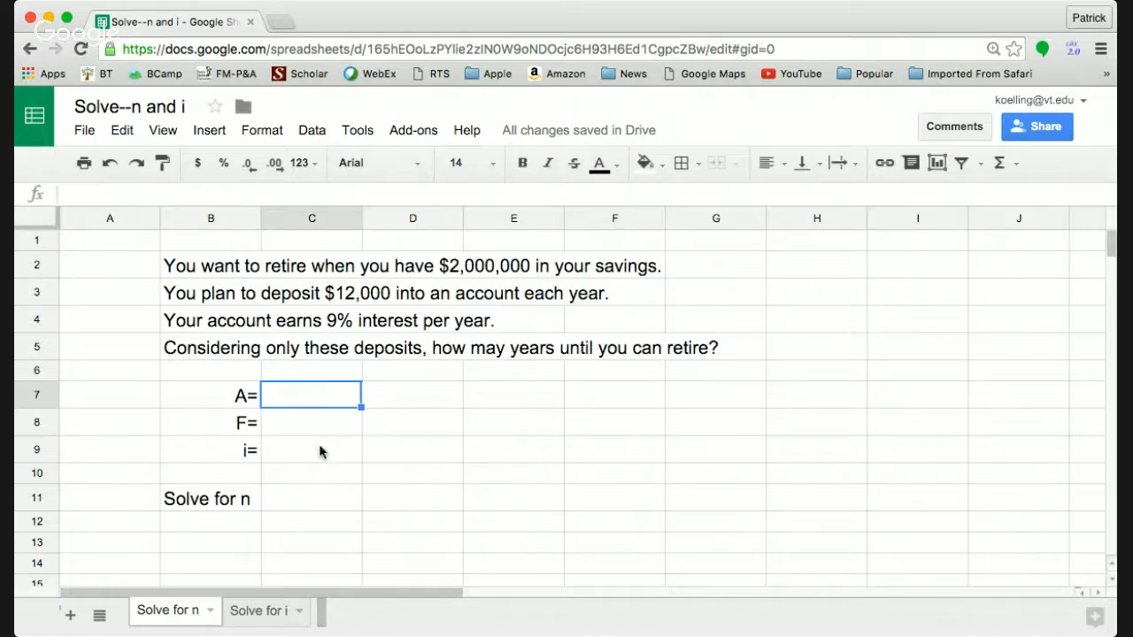
mouse_move(371, 461)
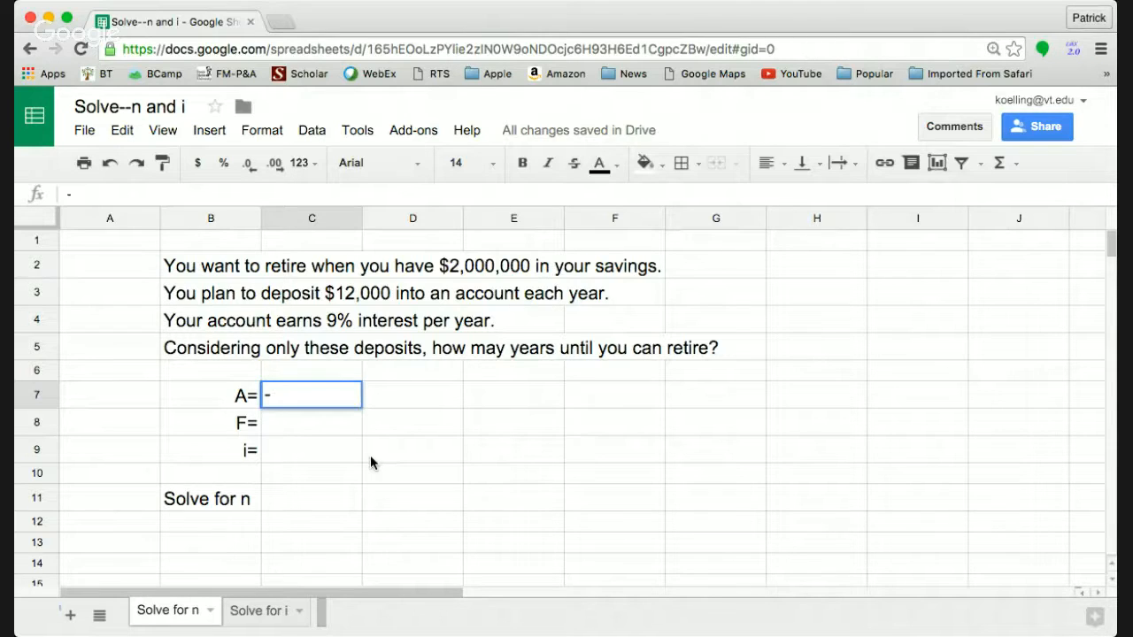
type("-$12")
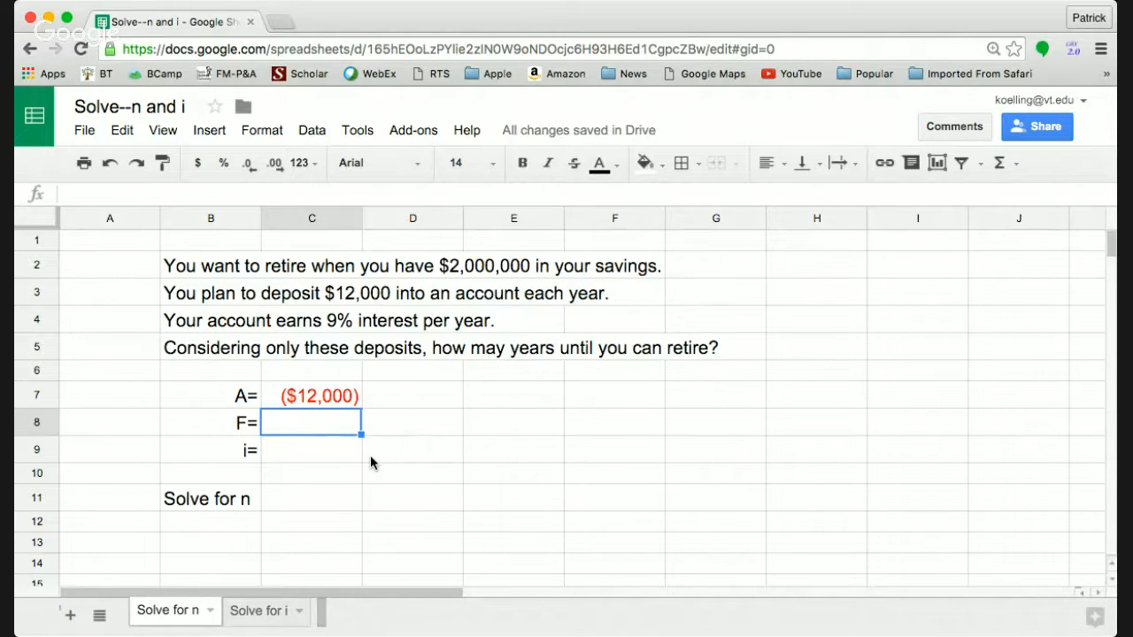
left_click(311, 396)
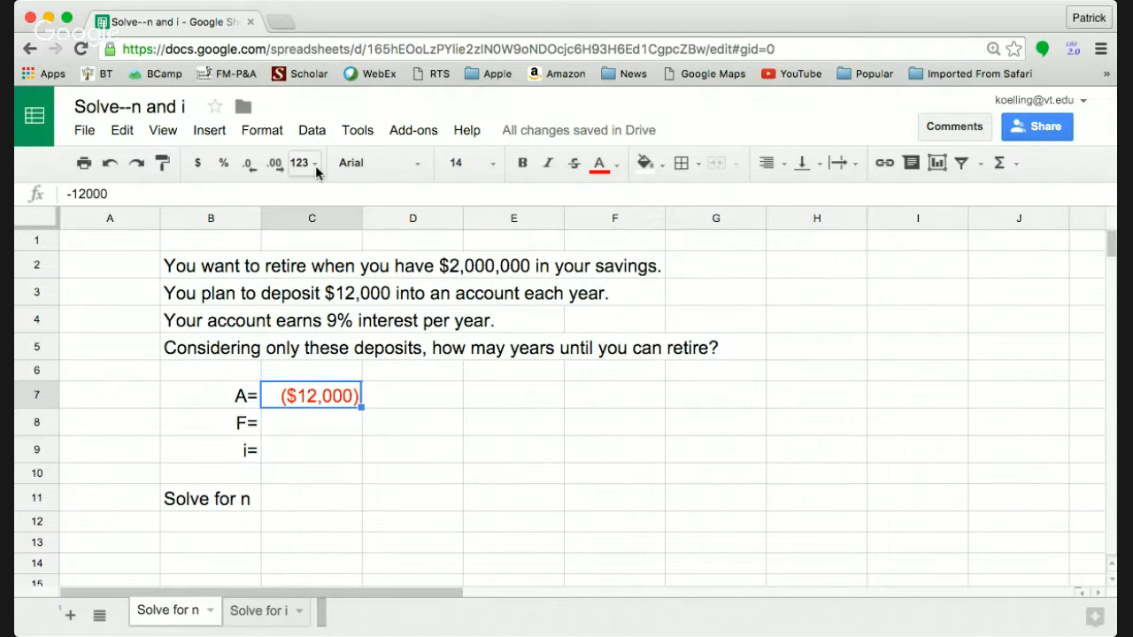
Open the 123 number format menu to reveal More Formats for the deposit cell.
left_click(299, 163)
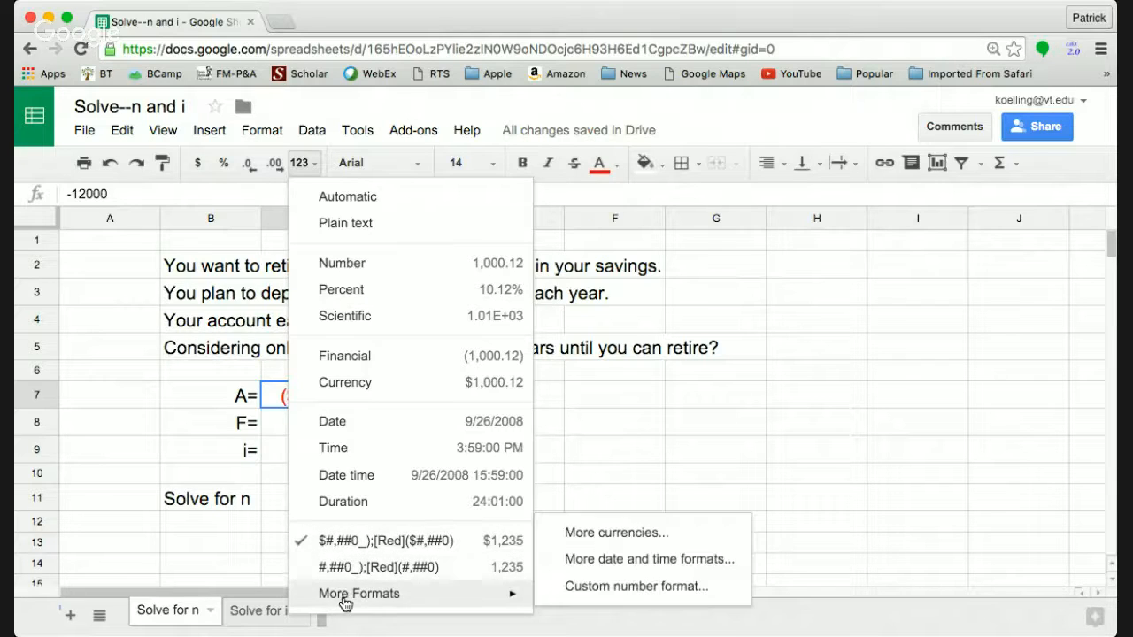
mouse_move(657, 504)
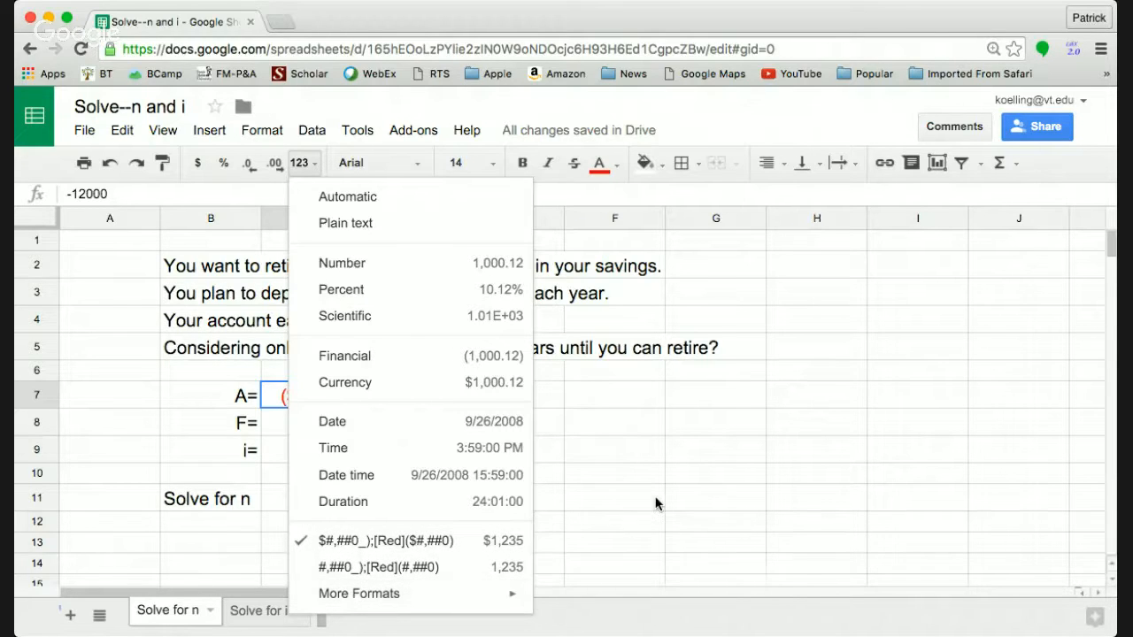
mouse_move(1027, 396)
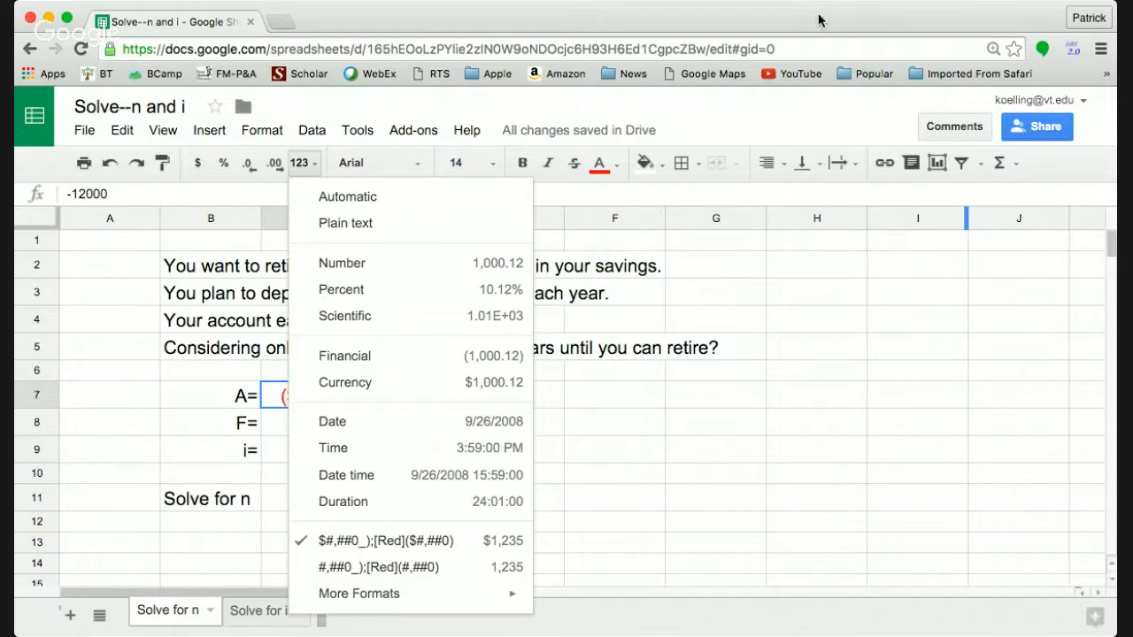
mouse_move(773, 131)
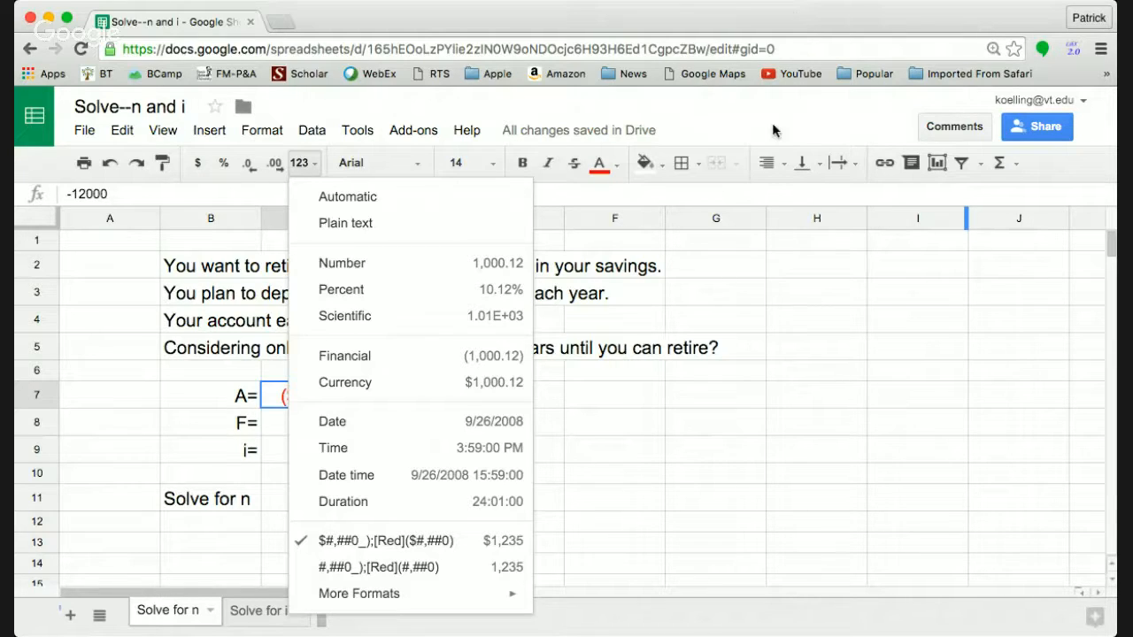
mouse_move(804, 537)
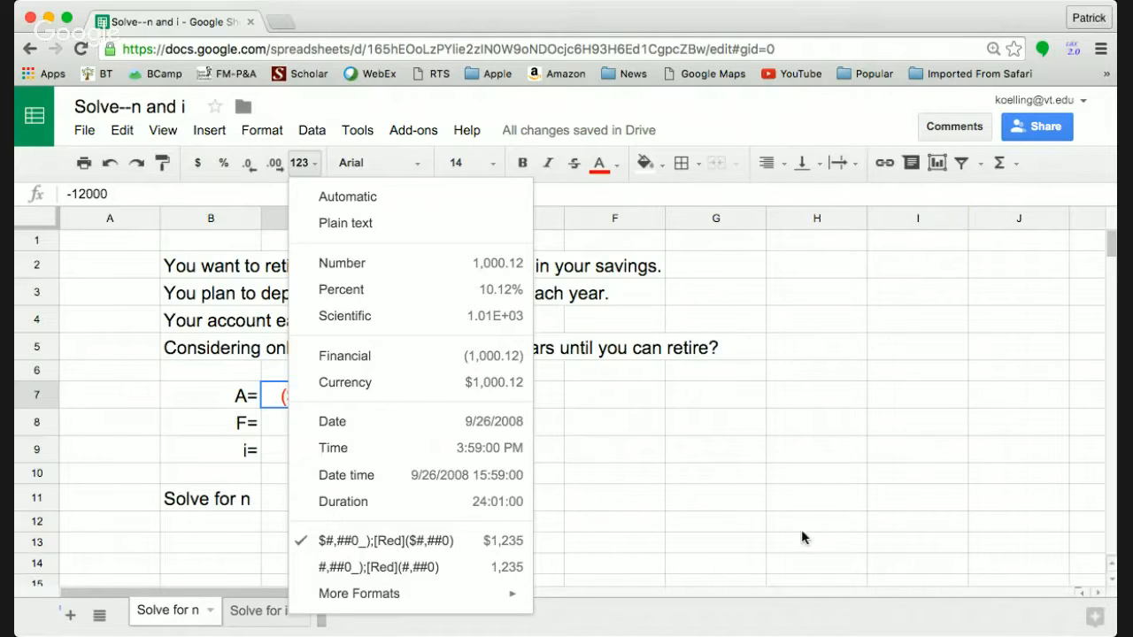
mouse_move(536, 609)
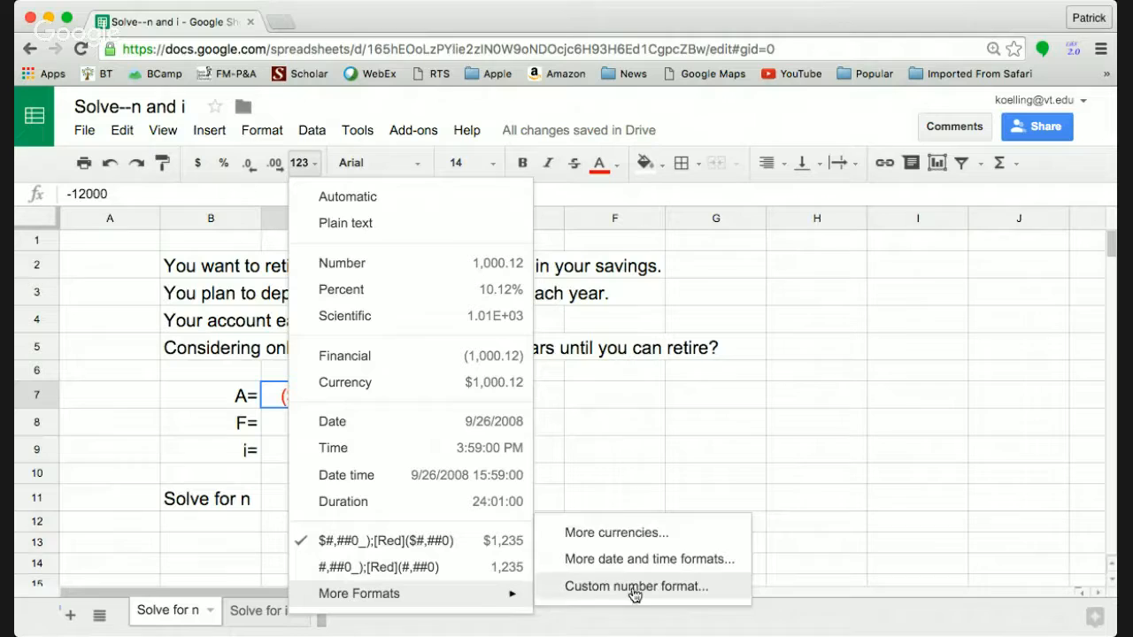
mouse_move(612, 532)
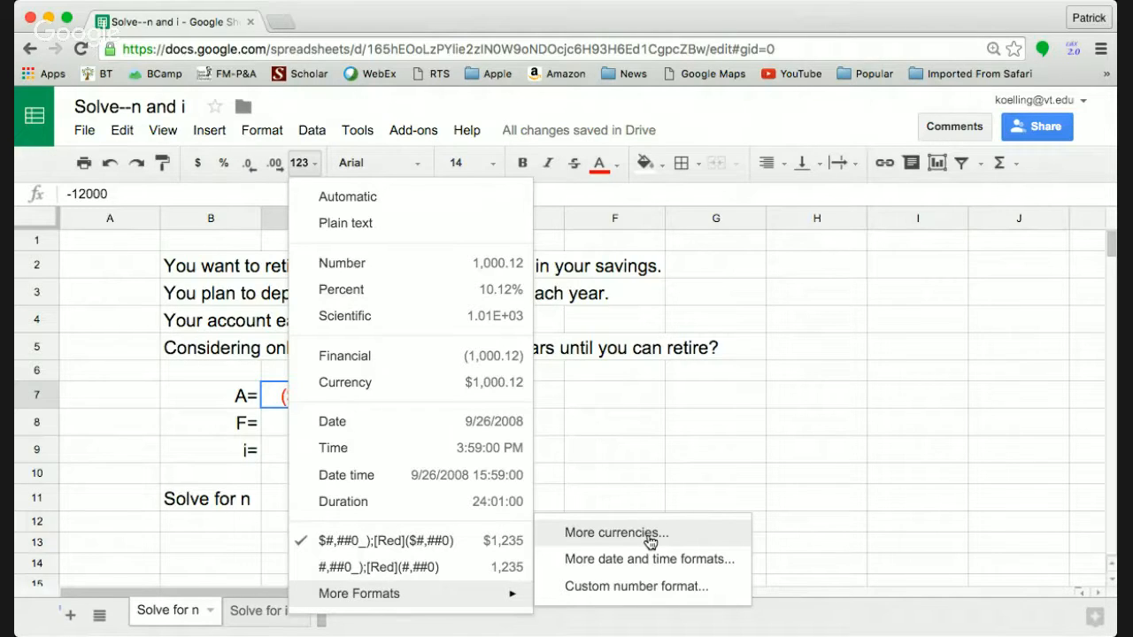
mouse_move(645, 548)
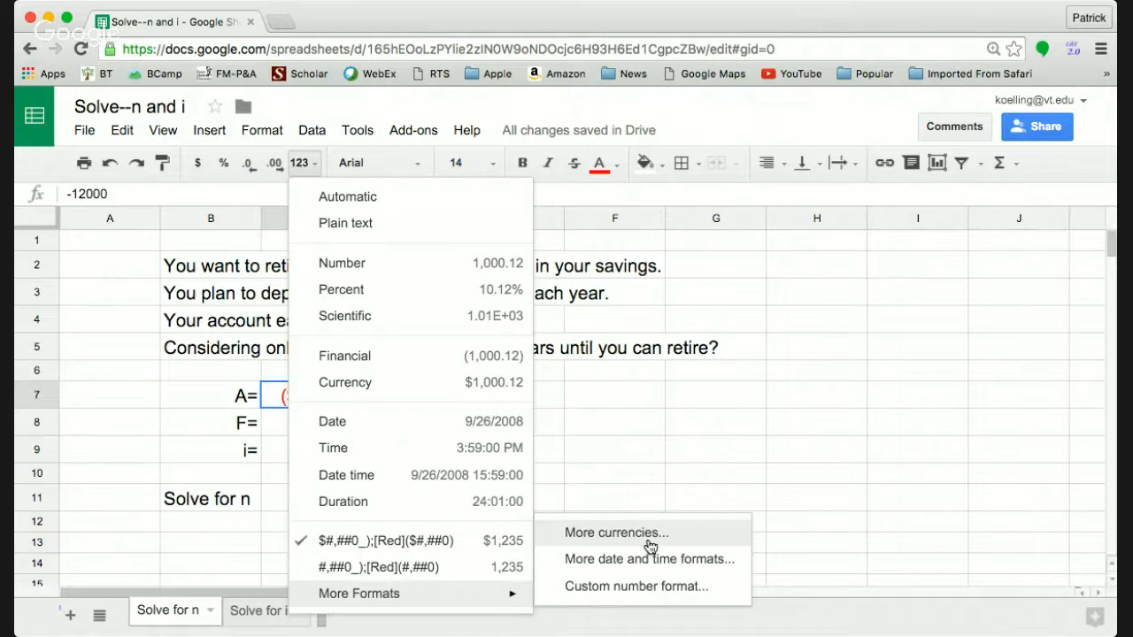
mouse_move(656, 592)
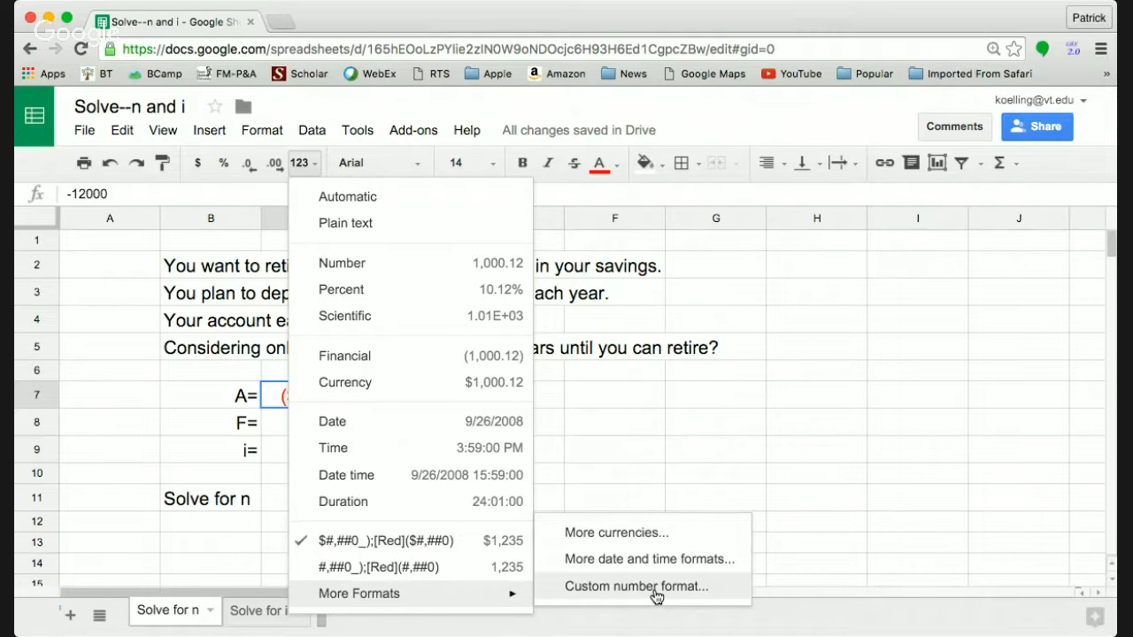
Review the custom number format list and close it without changes.
left_click(635, 586)
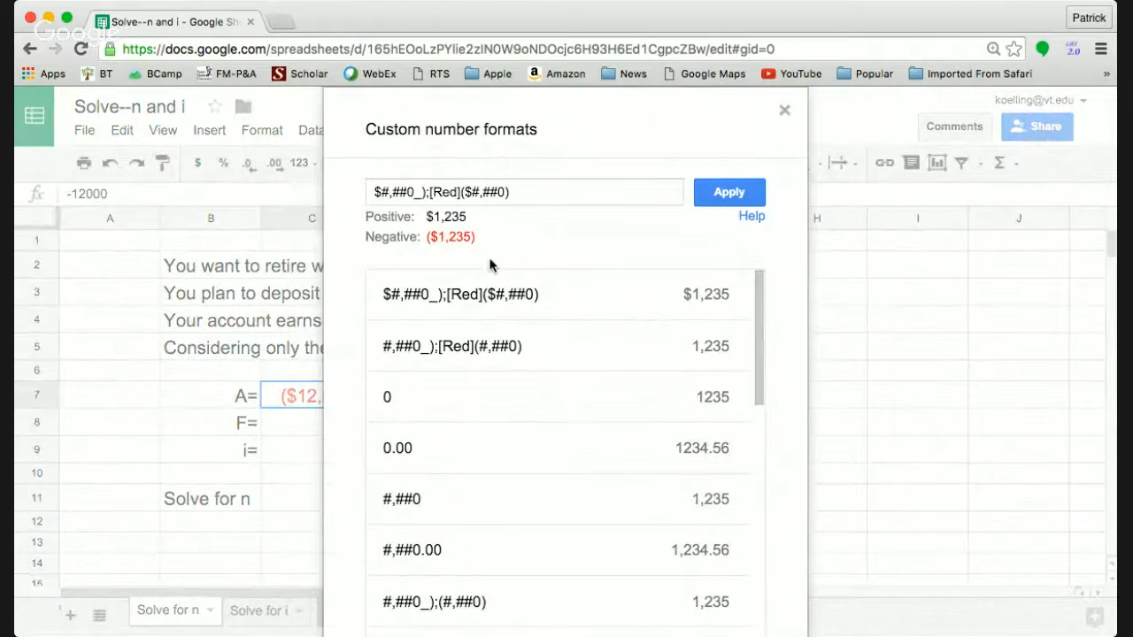
mouse_move(491, 293)
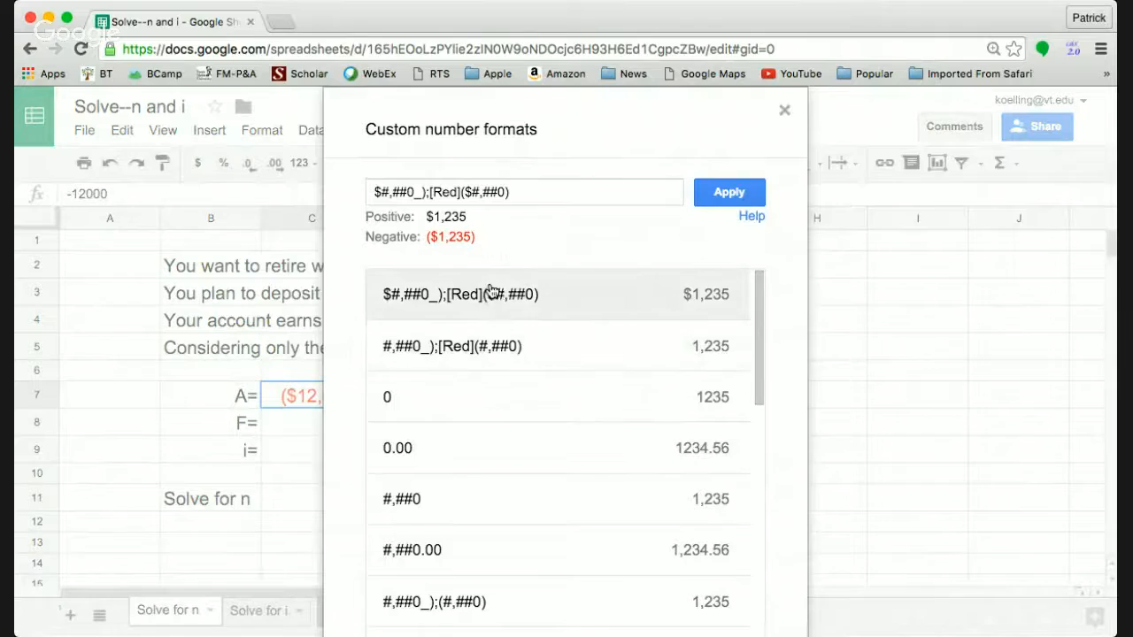
mouse_move(500, 346)
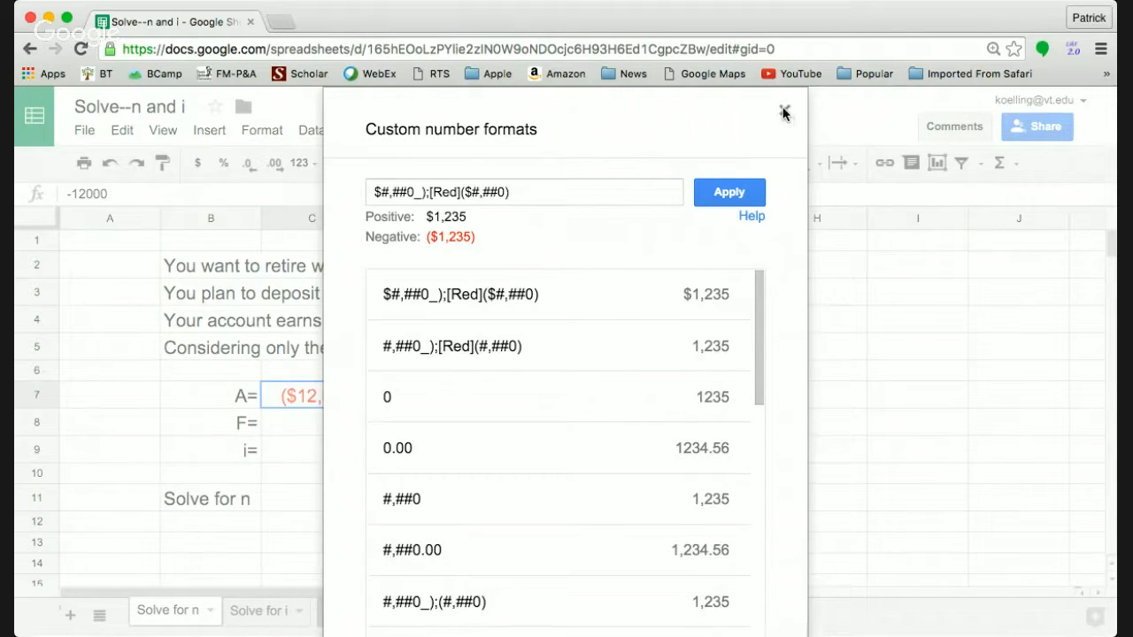
left_click(782, 113)
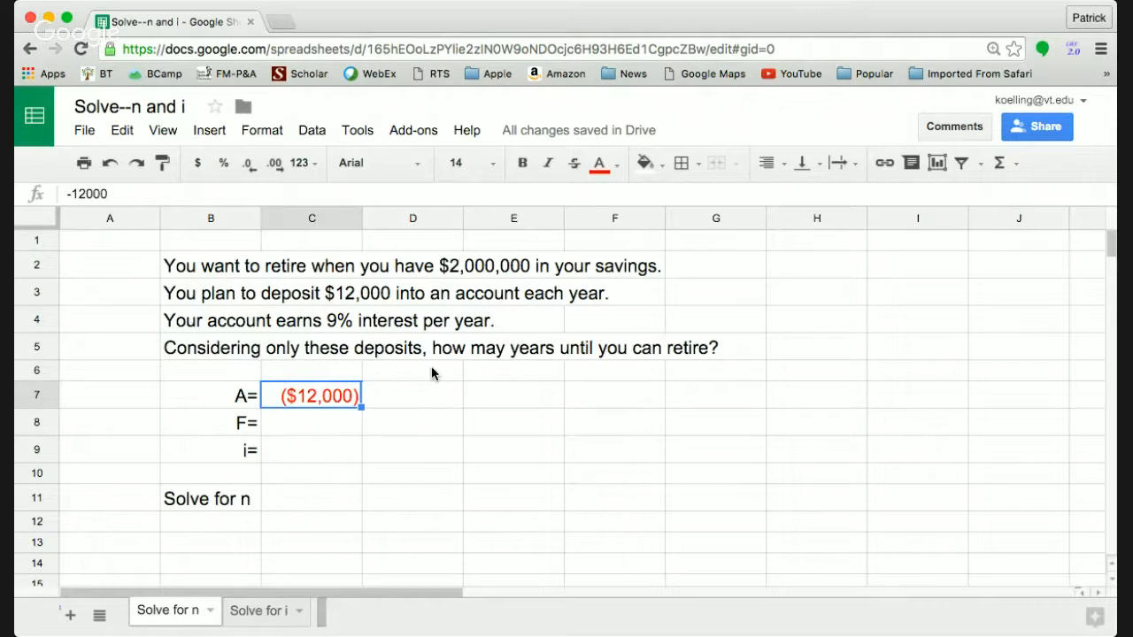
Enter $2,000,000 in C8 and 9% in C9.
left_click(310, 422)
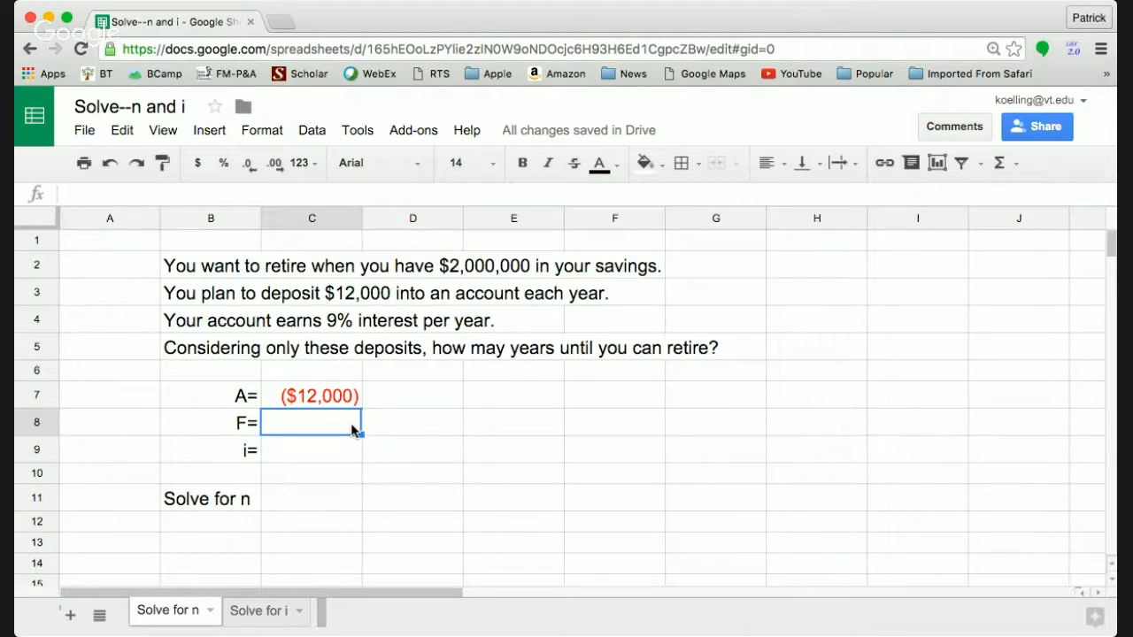
type("$2,000,000")
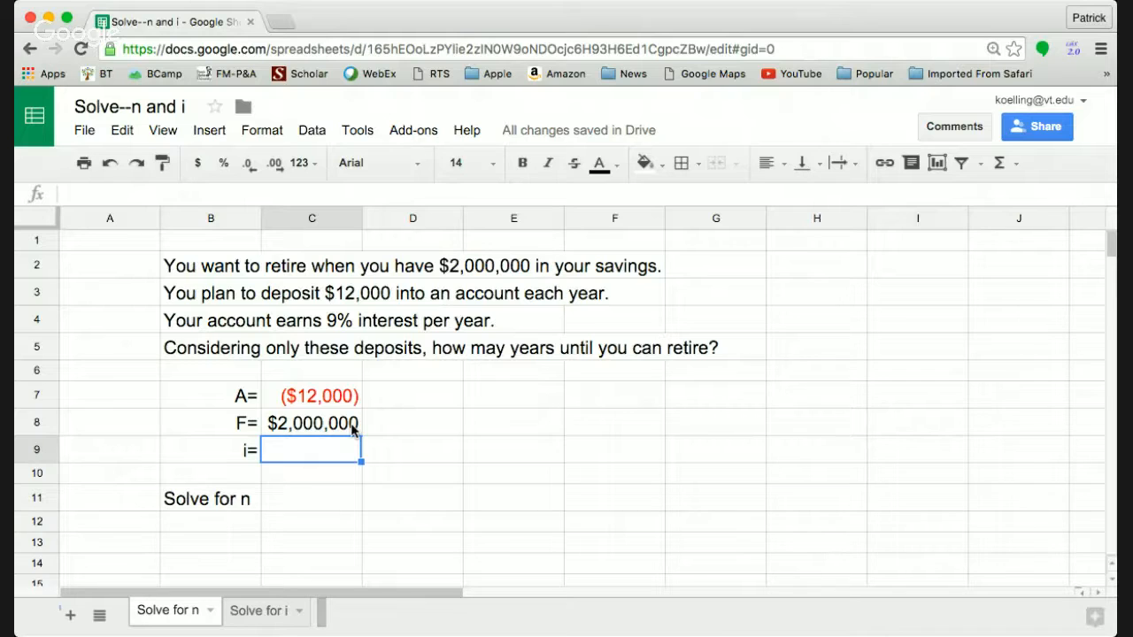
type("9%%")
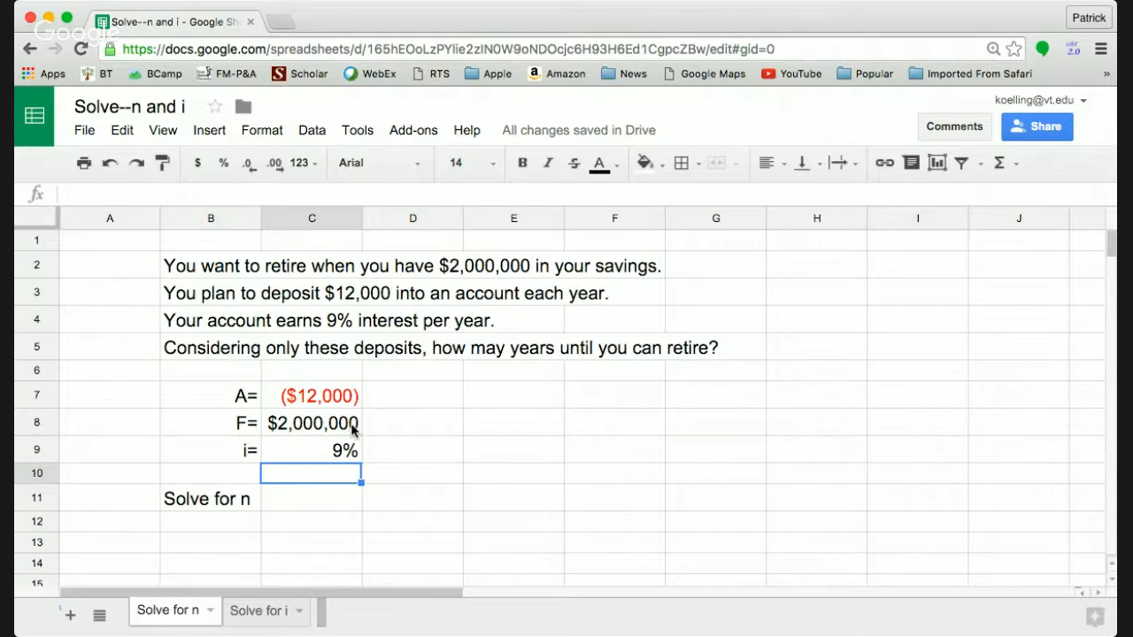
left_click(311, 497)
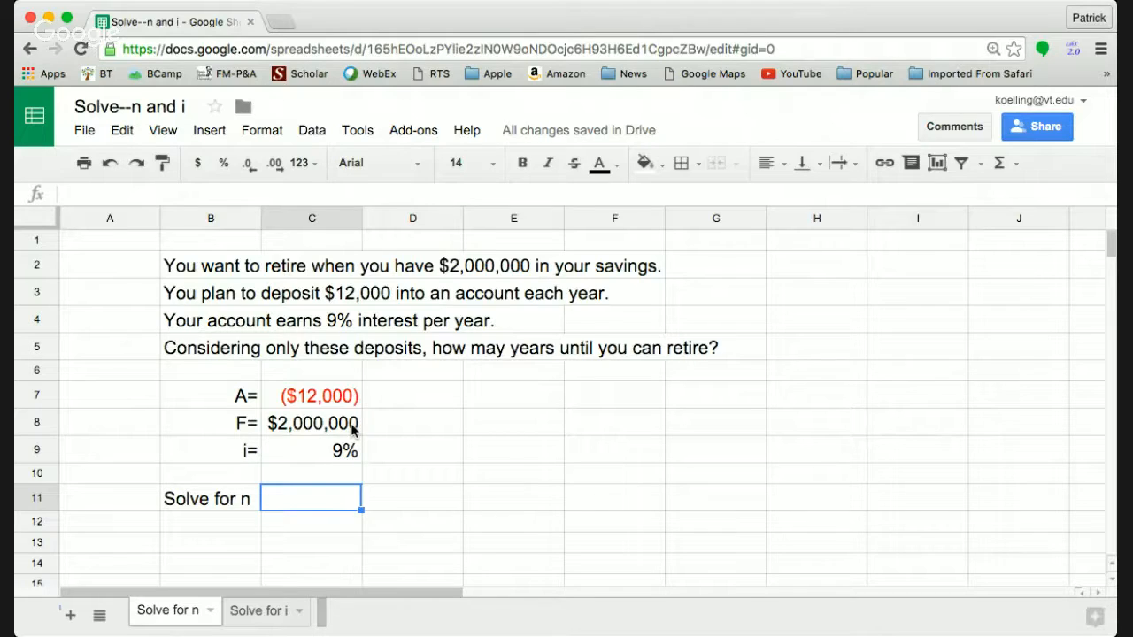
Type =nper( in C11 and dismiss the NPER help popup.
type("=")
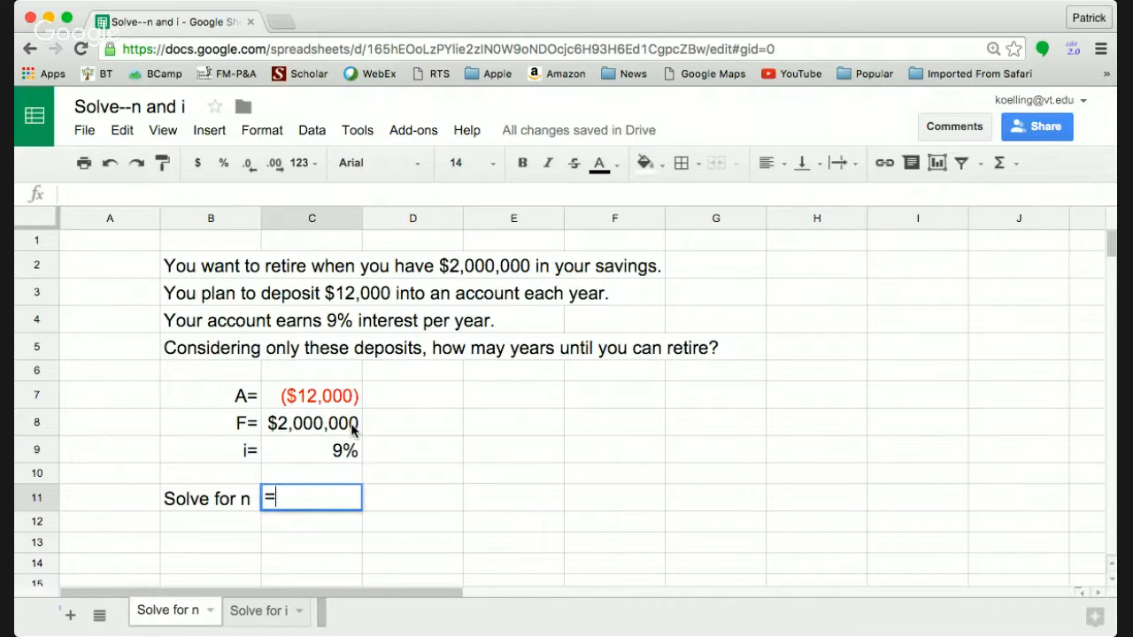
type("n")
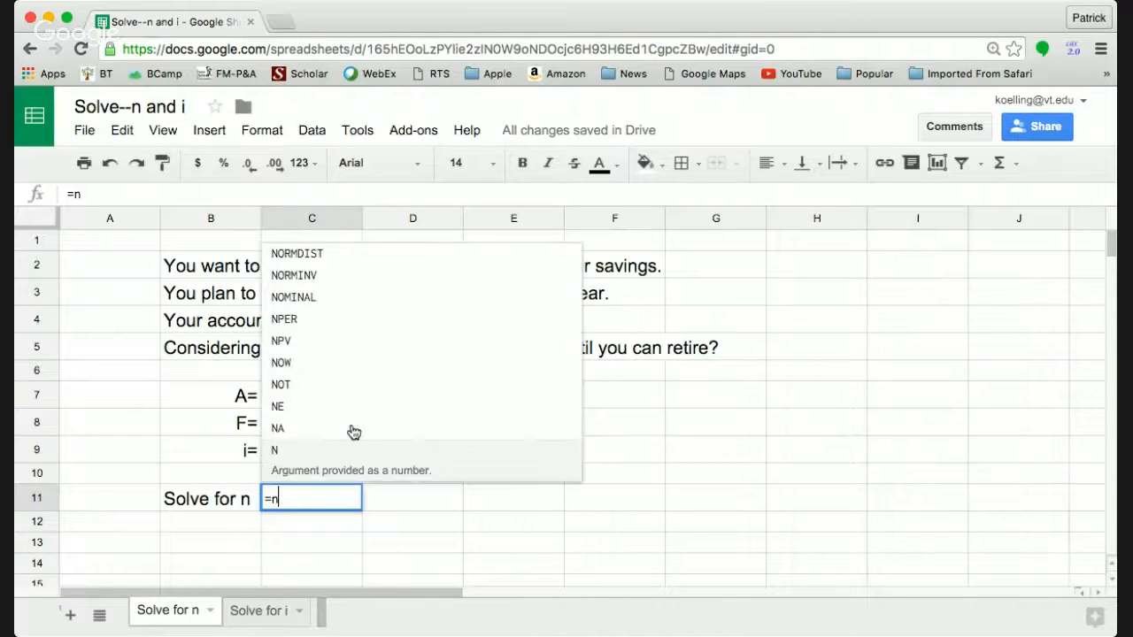
type("per")
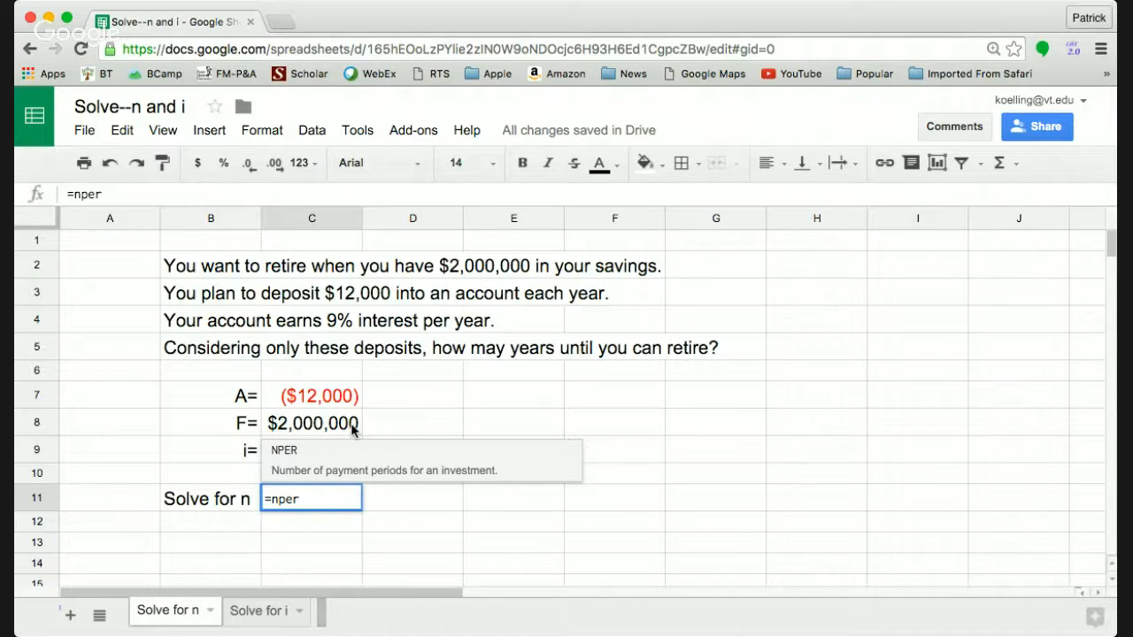
type("(")
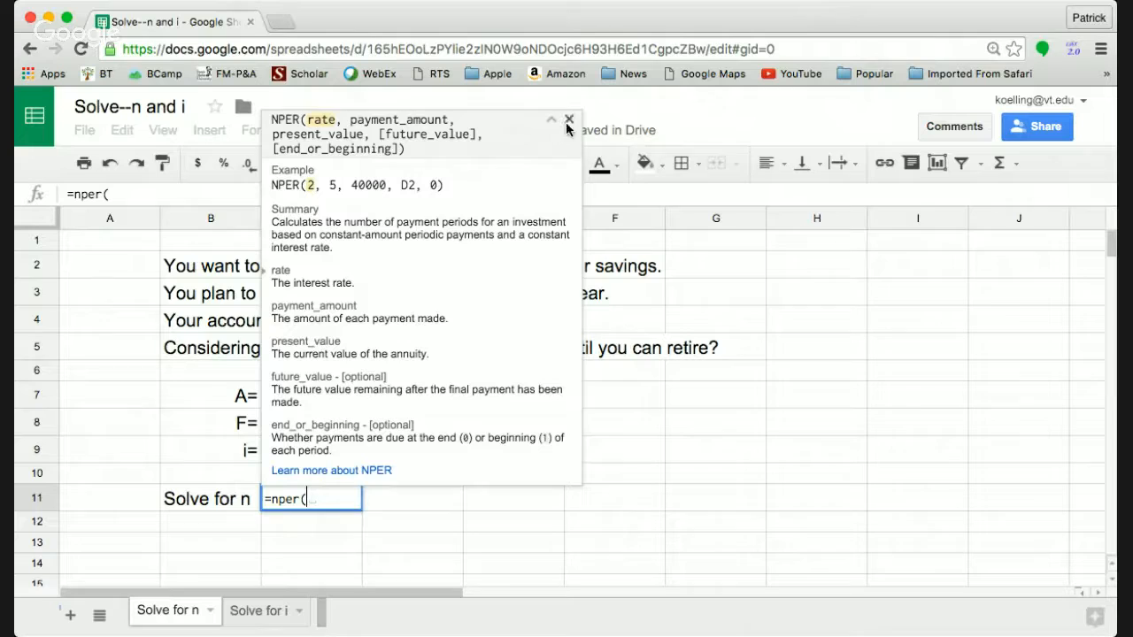
mouse_move(570, 119)
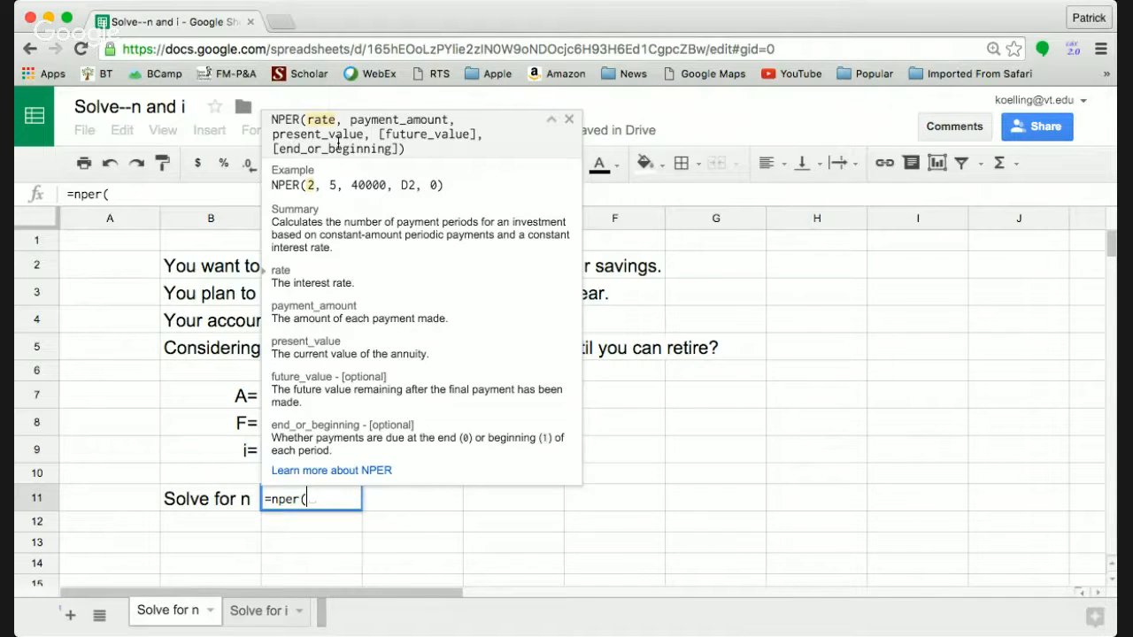
mouse_move(570, 118)
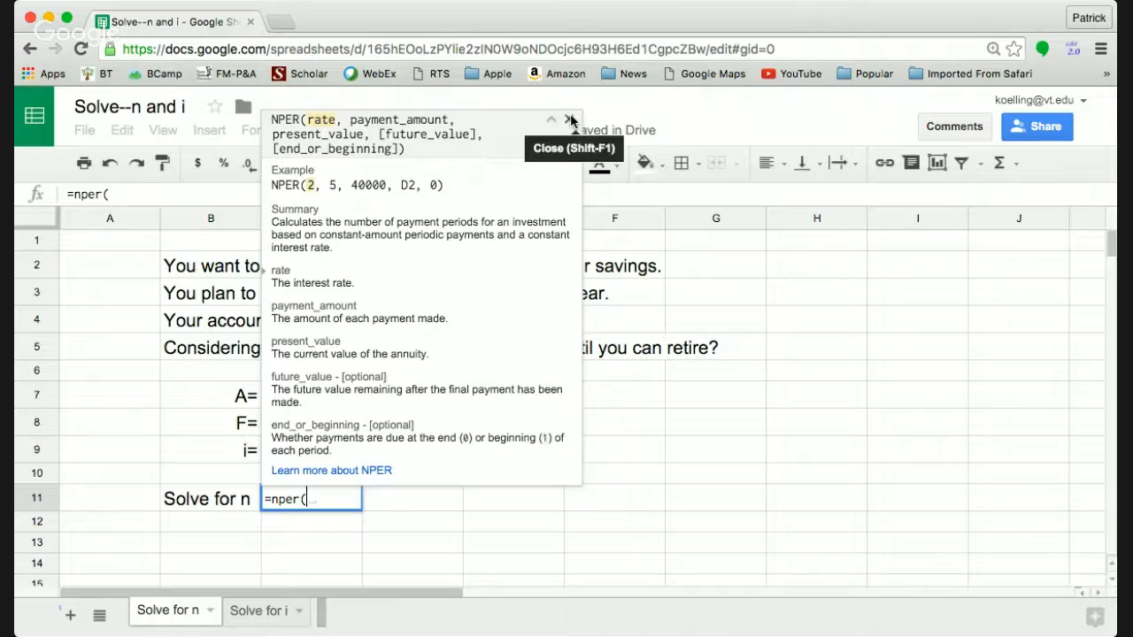
left_click(571, 119)
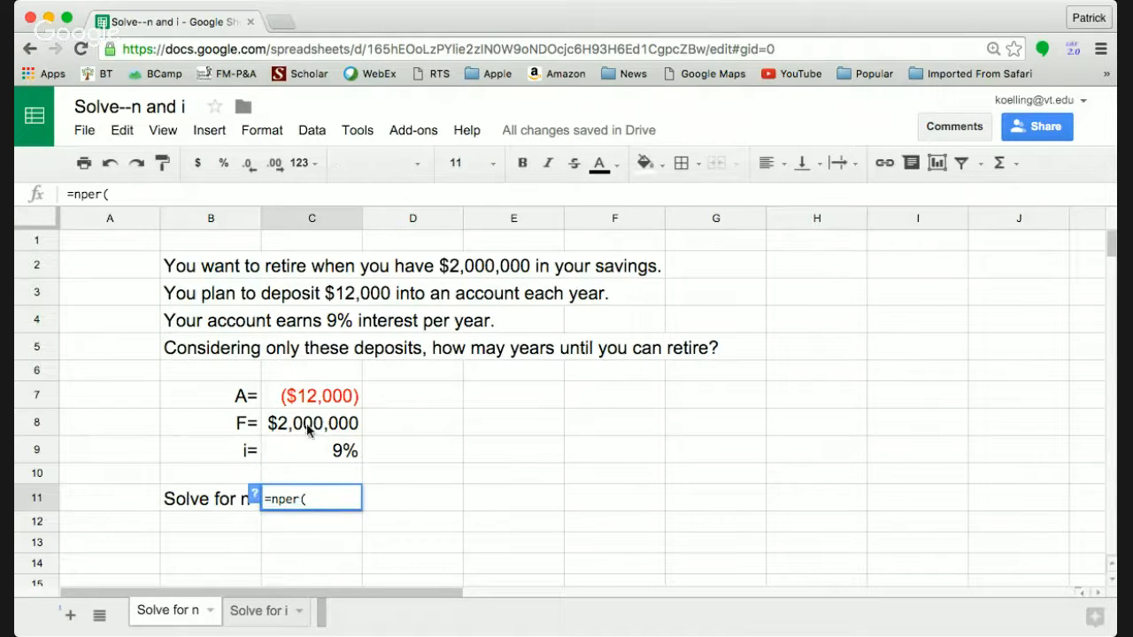
Complete the formula as =nper(C9,C7,,C8), returning about 32.17 years.
left_click(311, 449)
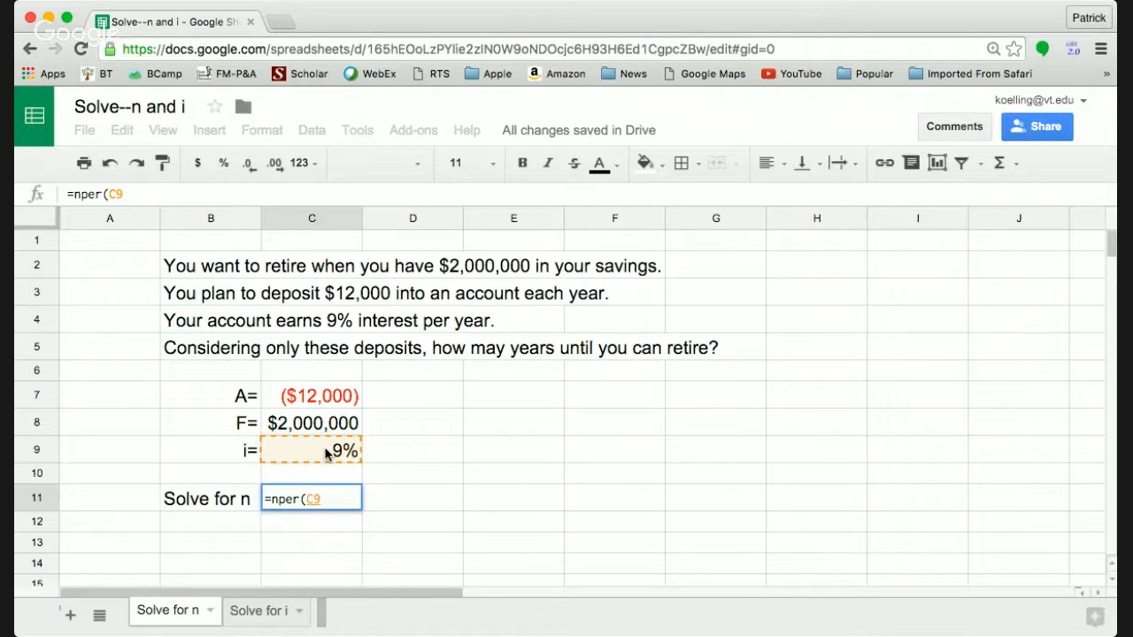
type(",")
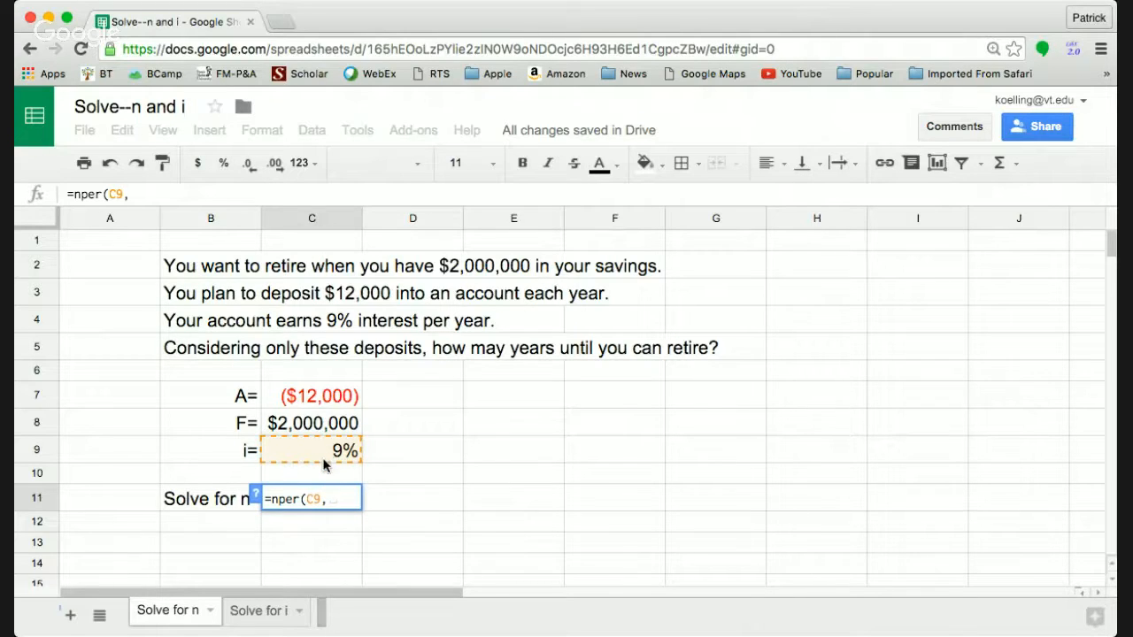
mouse_move(336, 469)
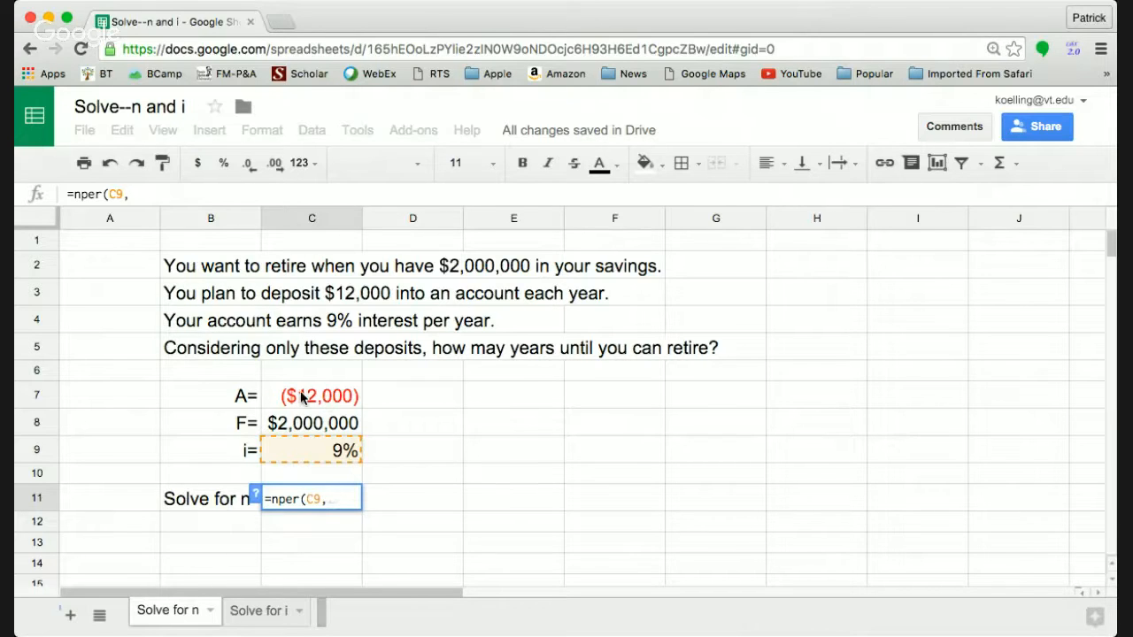
left_click(311, 395)
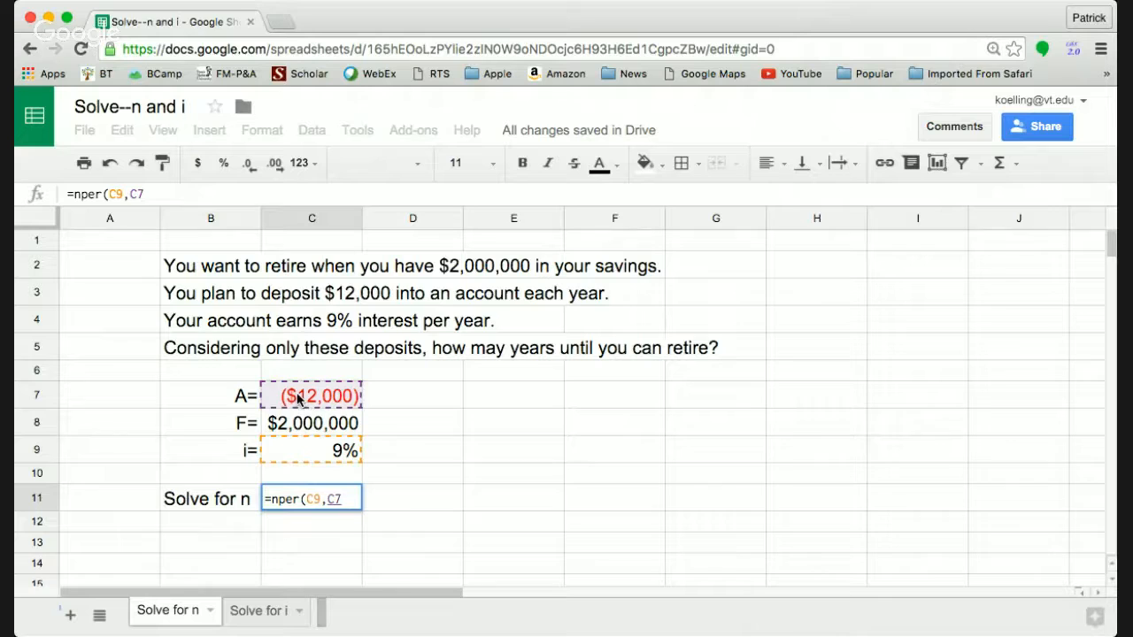
type(",")
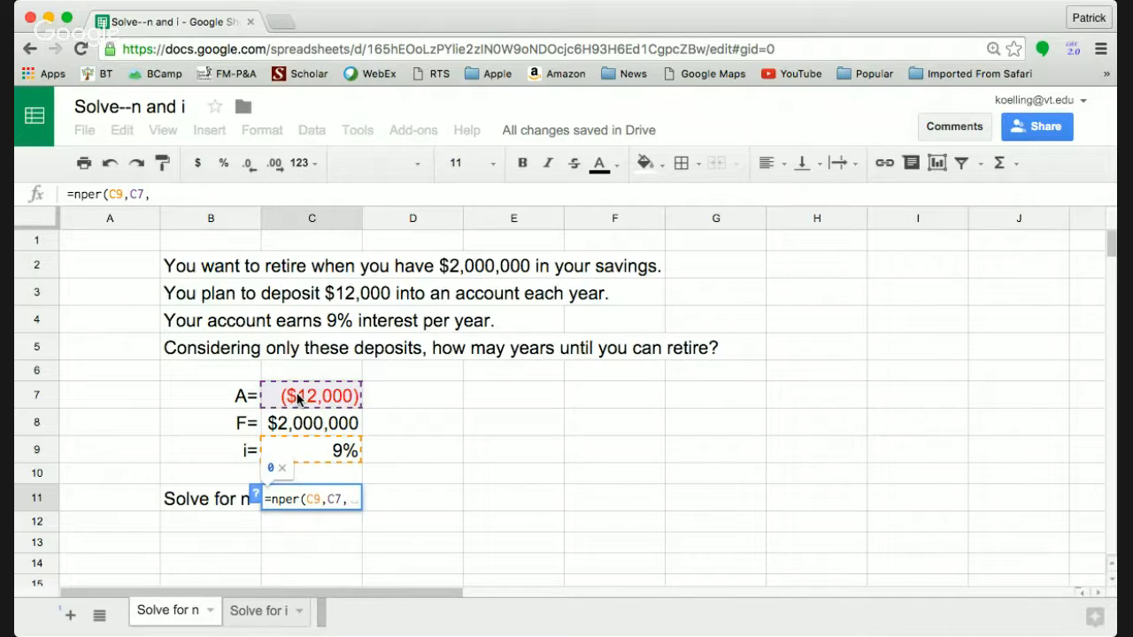
type(",")
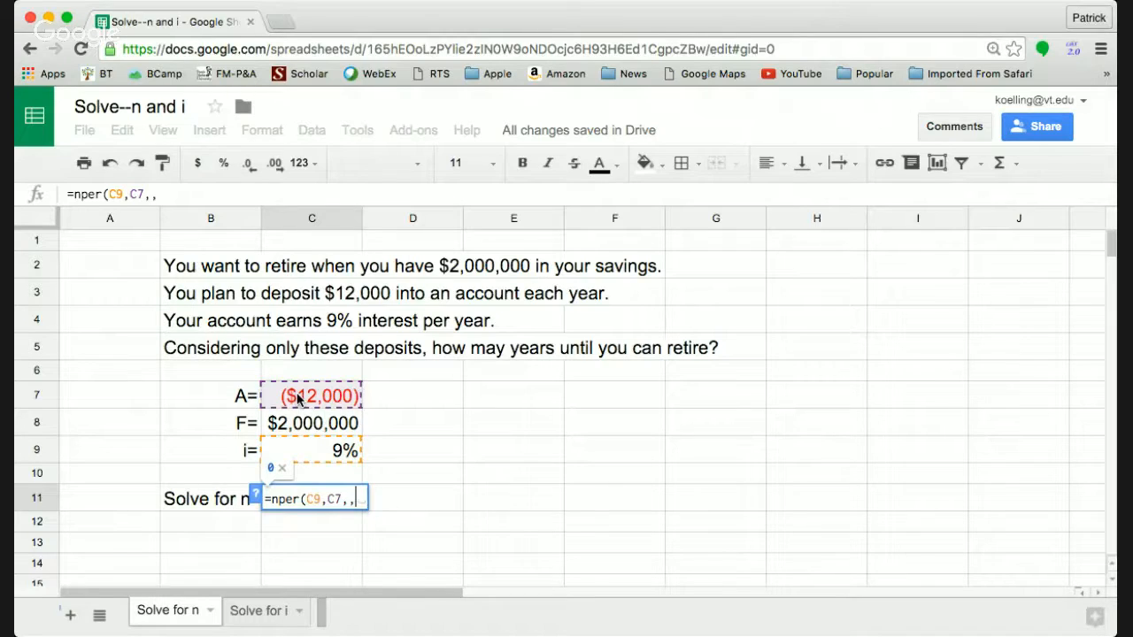
left_click(311, 423)
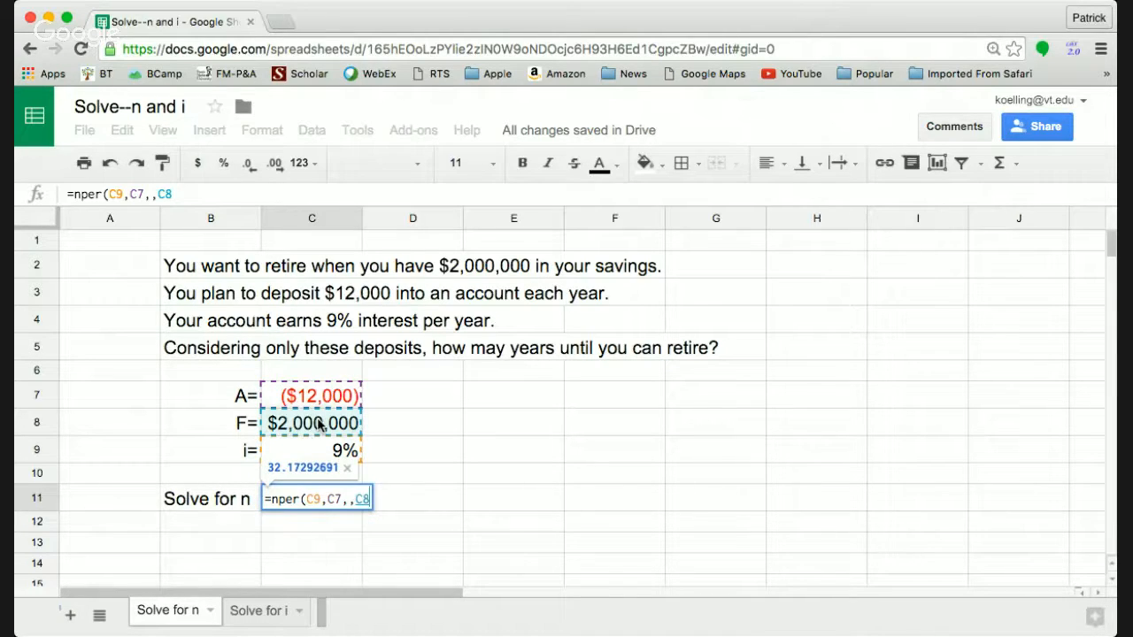
type(")")
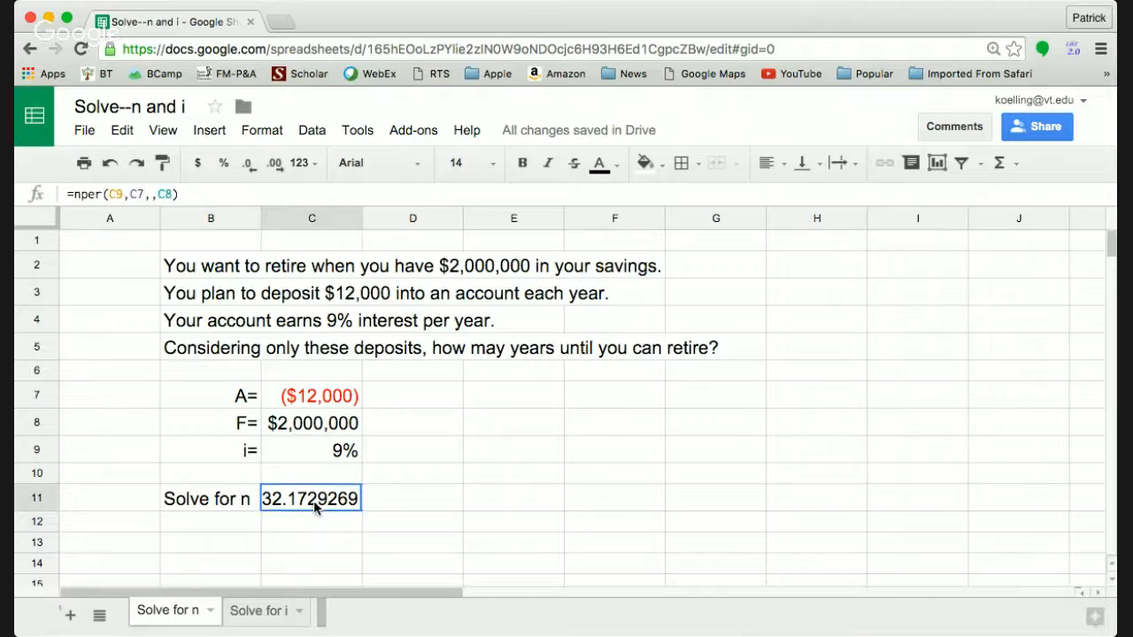
mouse_move(275, 162)
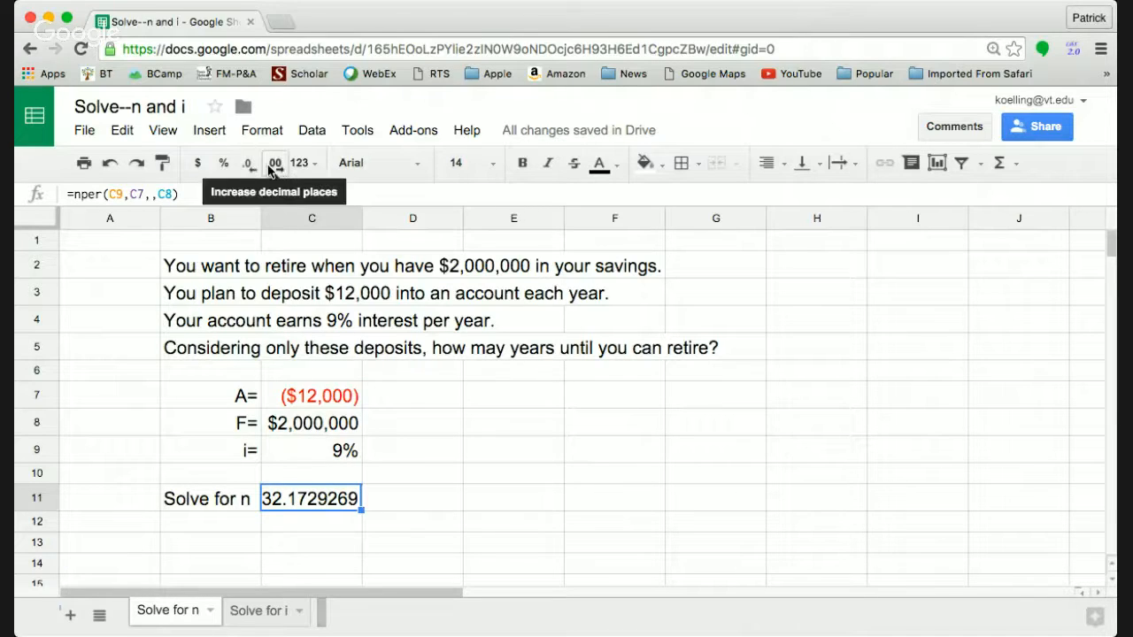
Reduce C11 to two decimal places (32.17), then recheck C9 and the formula.
left_click(248, 163)
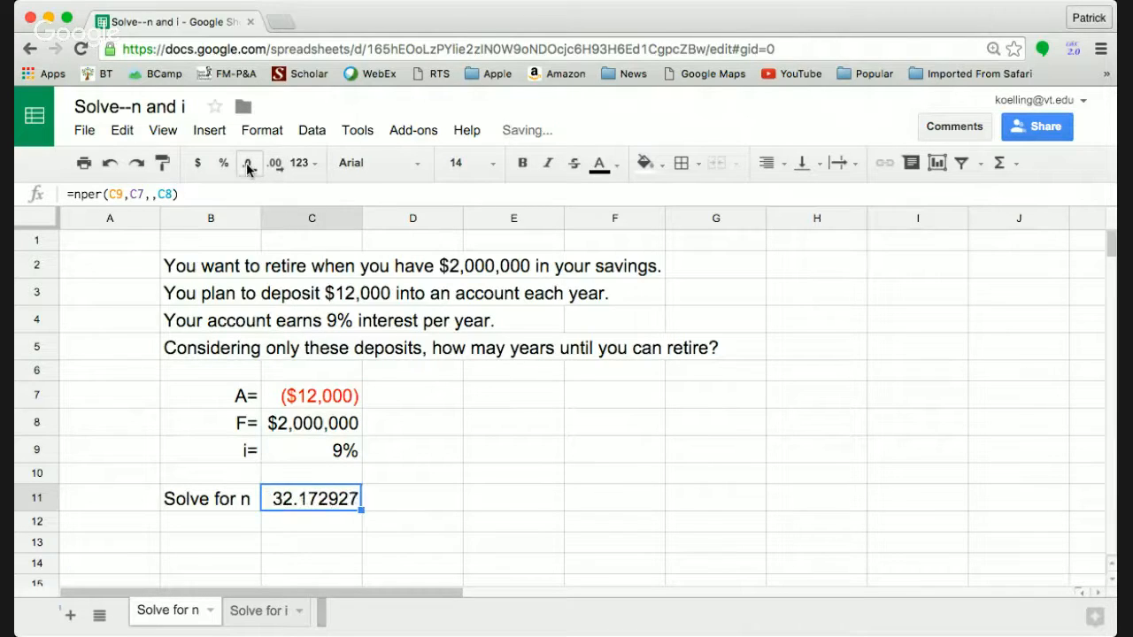
left_click(248, 163)
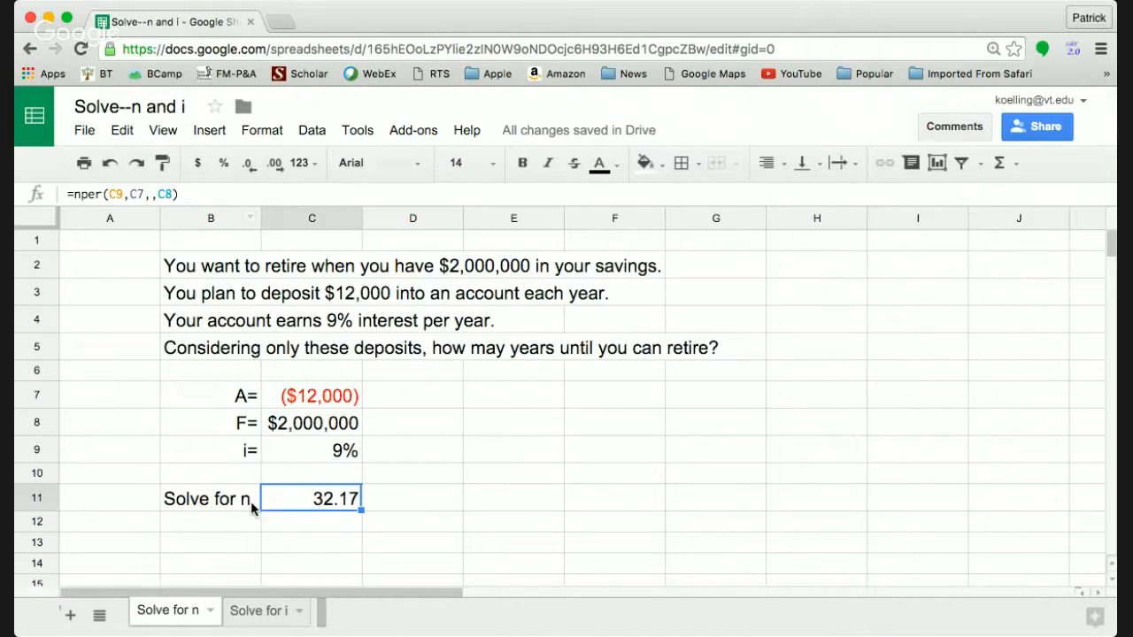
left_click(311, 521)
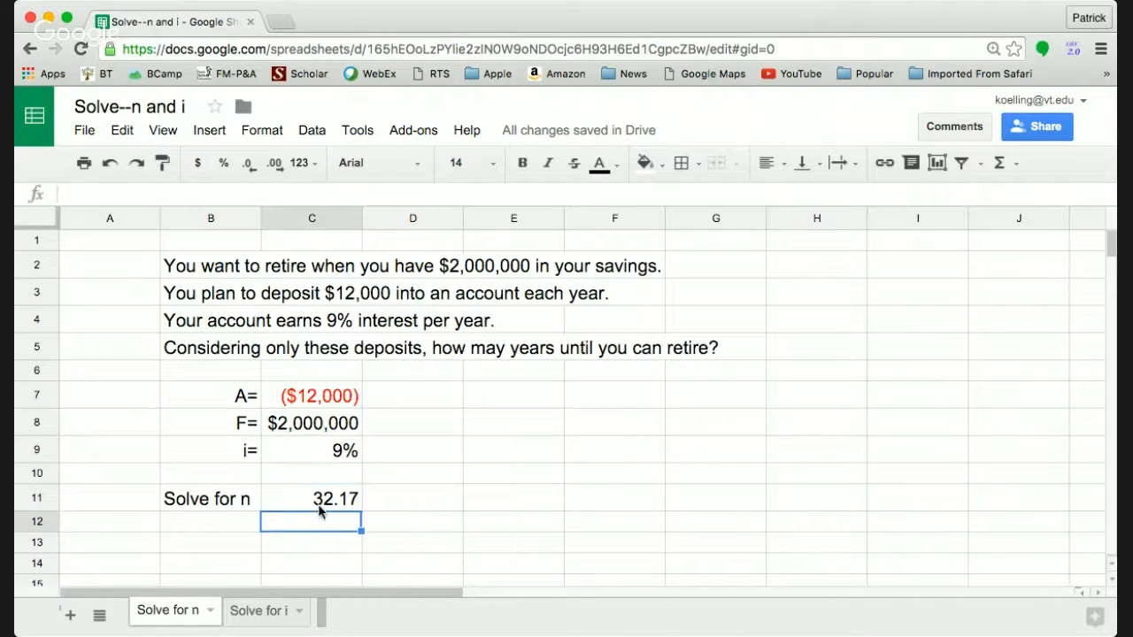
left_click(311, 449)
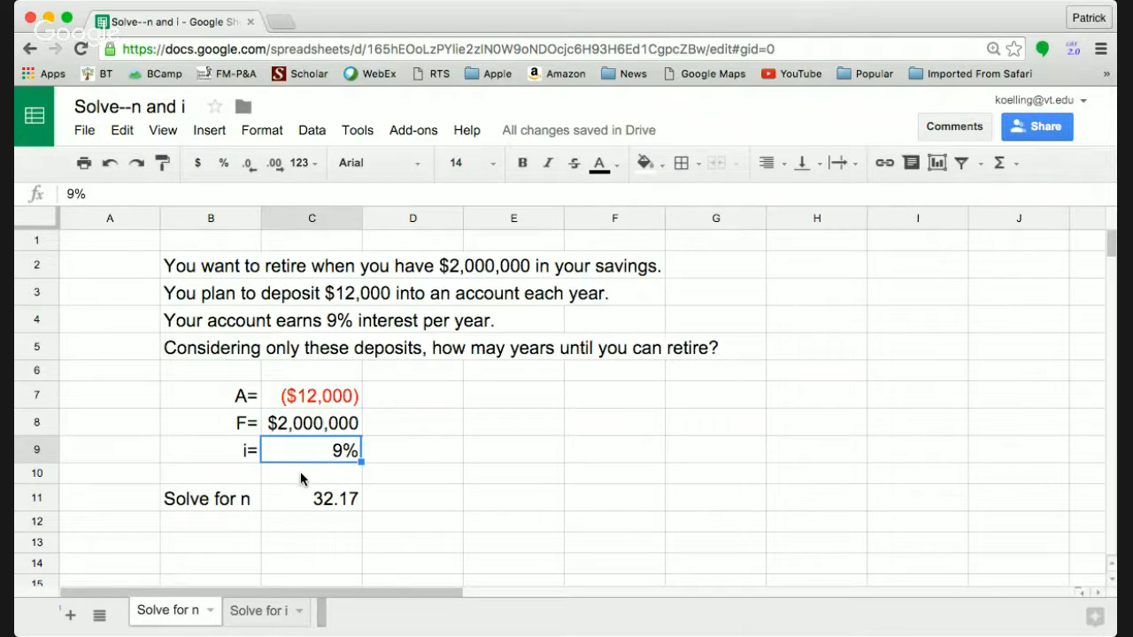
left_click(312, 498)
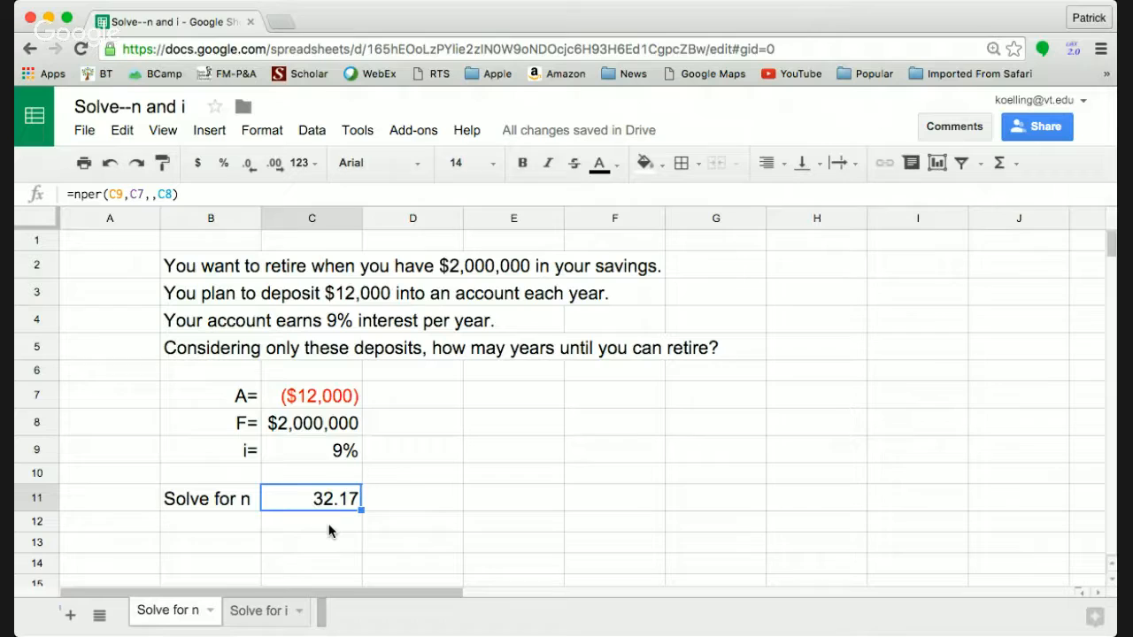
mouse_move(386, 549)
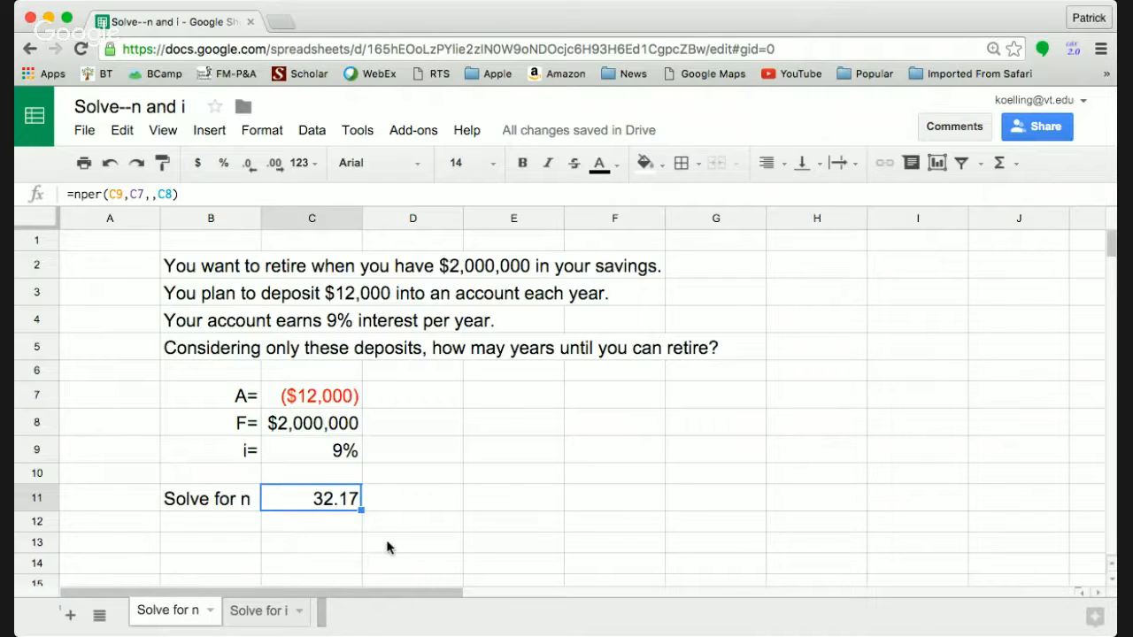
Go to the 'Solve for i' sheet tab.
left_click(258, 610)
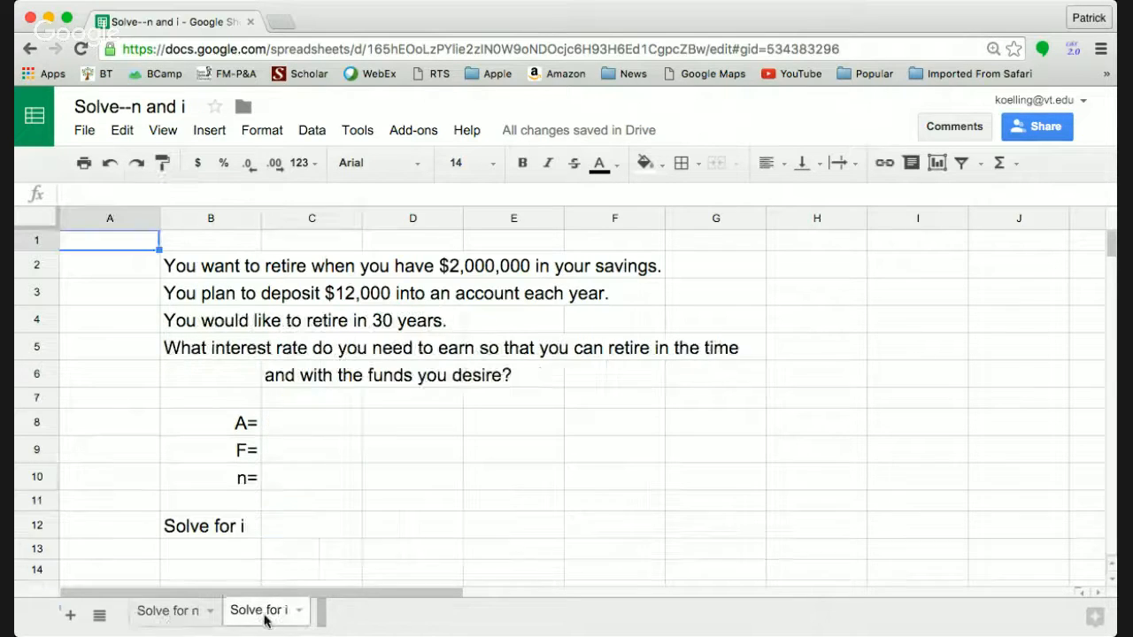
mouse_move(357, 537)
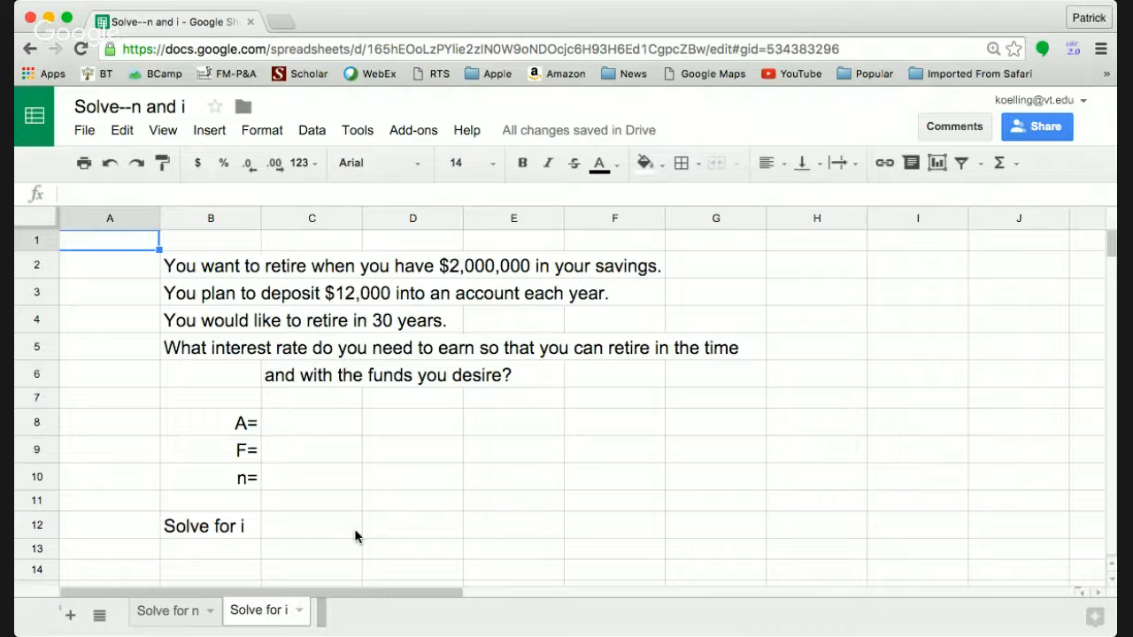
mouse_move(312, 481)
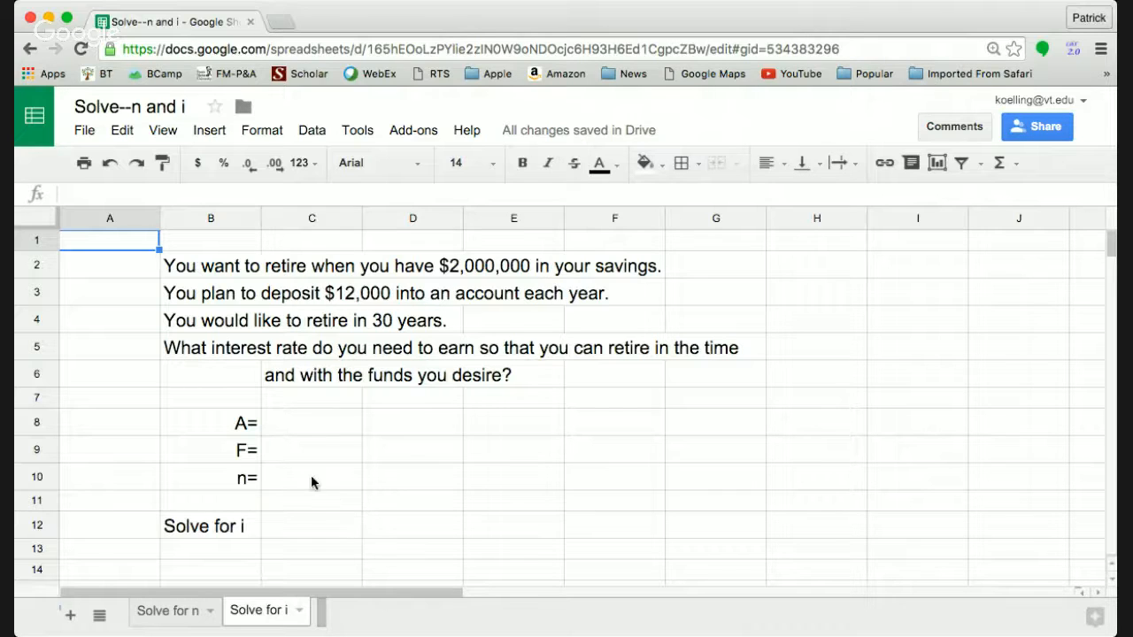
left_click(310, 422)
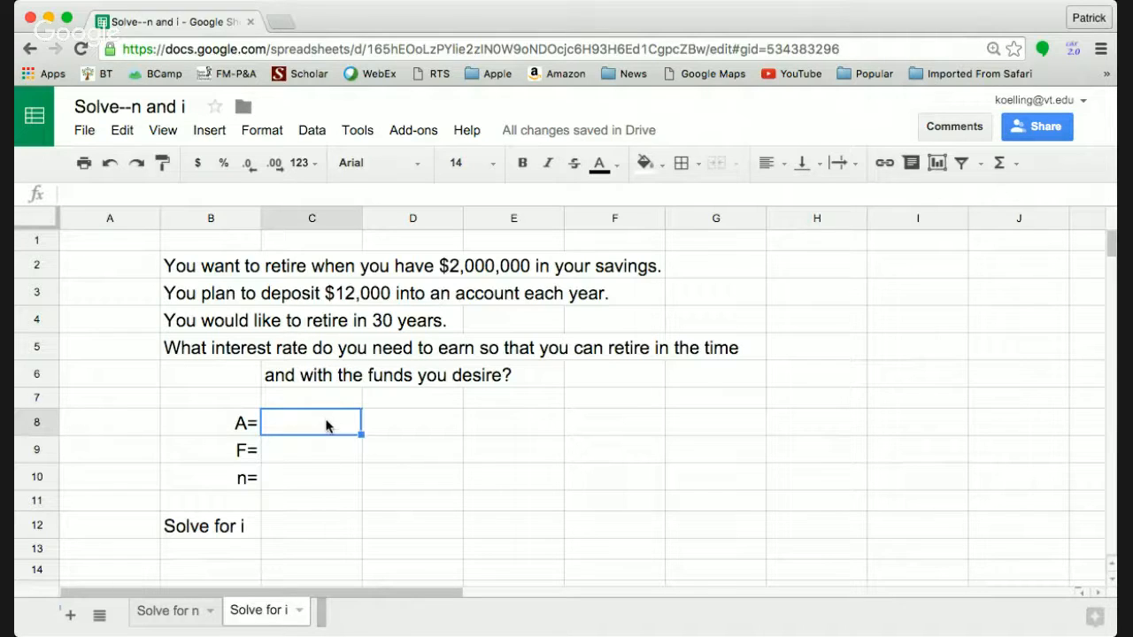
Fill in ($12,000), $2,000,000 and 30 years, then begin =rate in C12.
type("=")
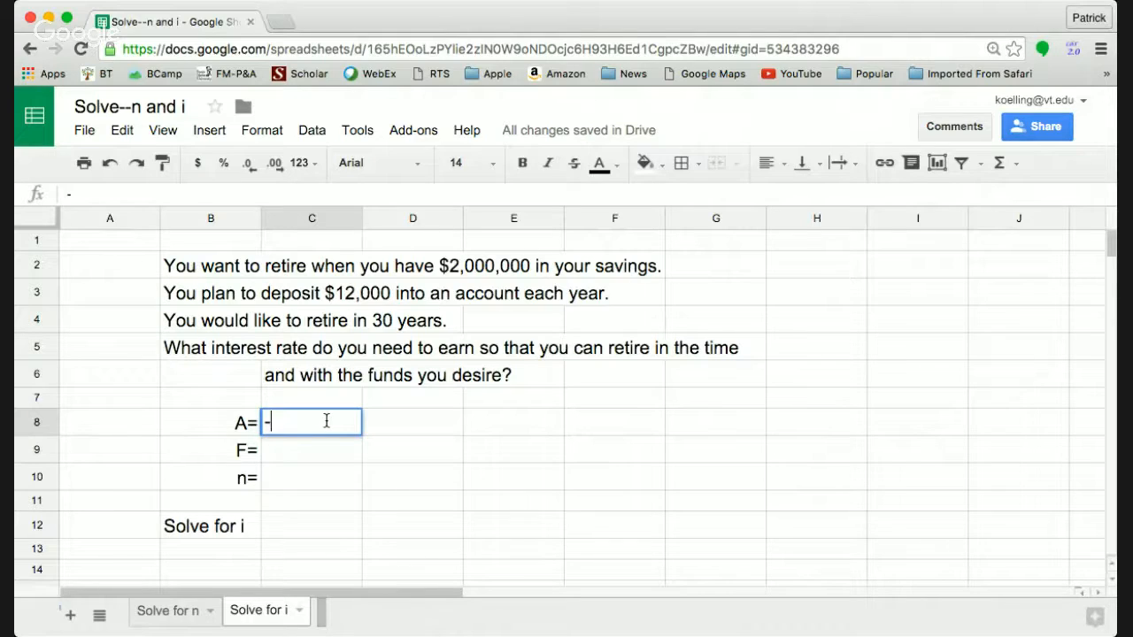
type("120000)")
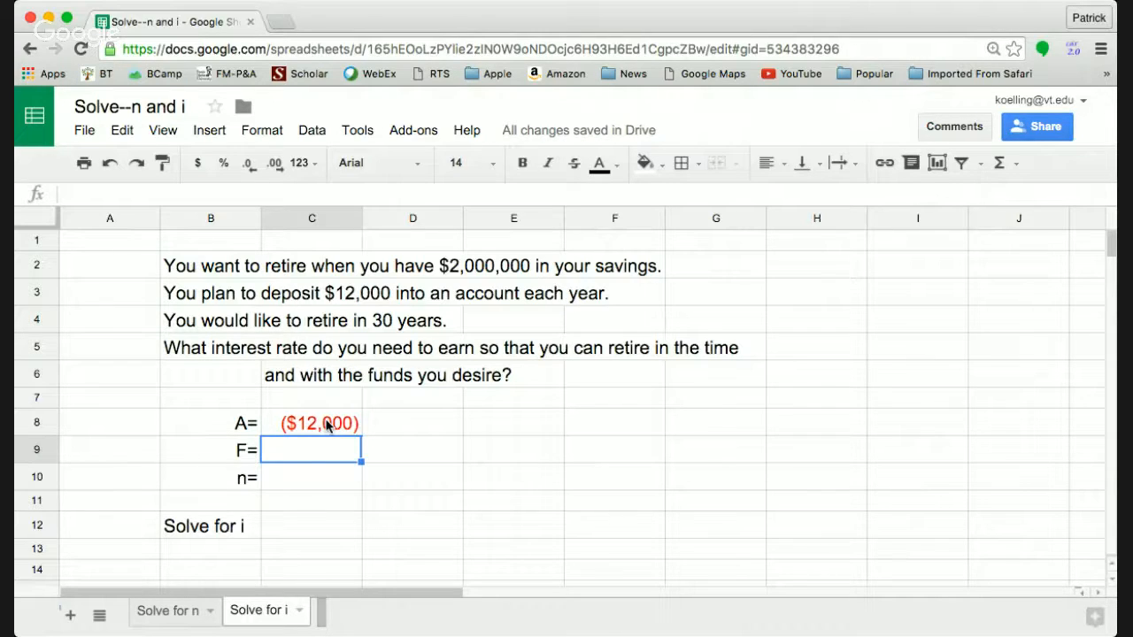
type("20")
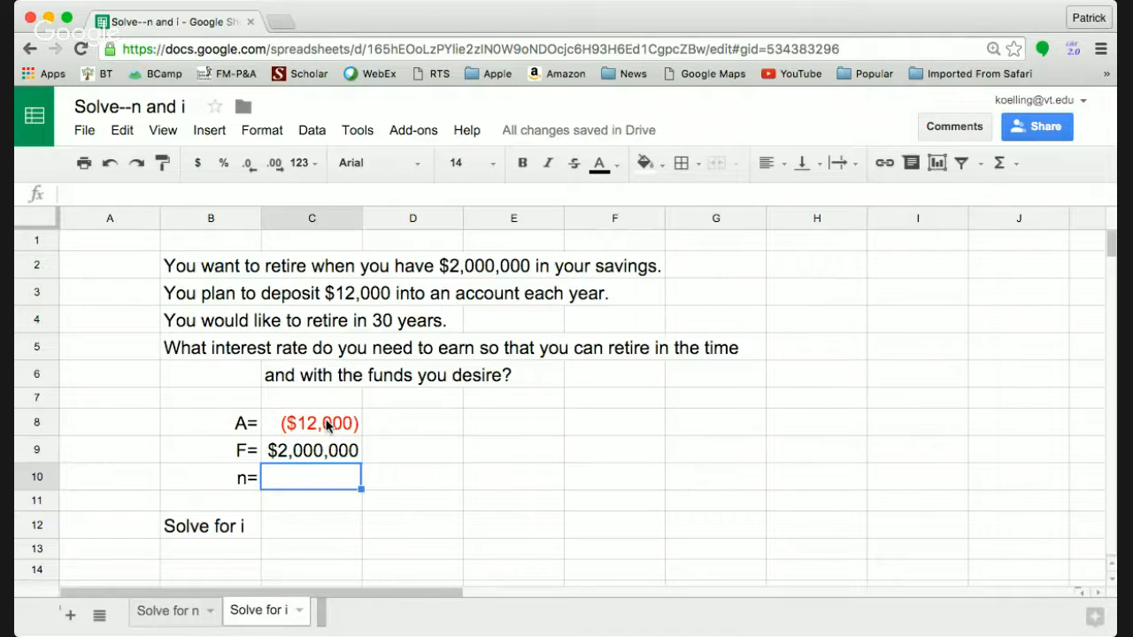
type("30")
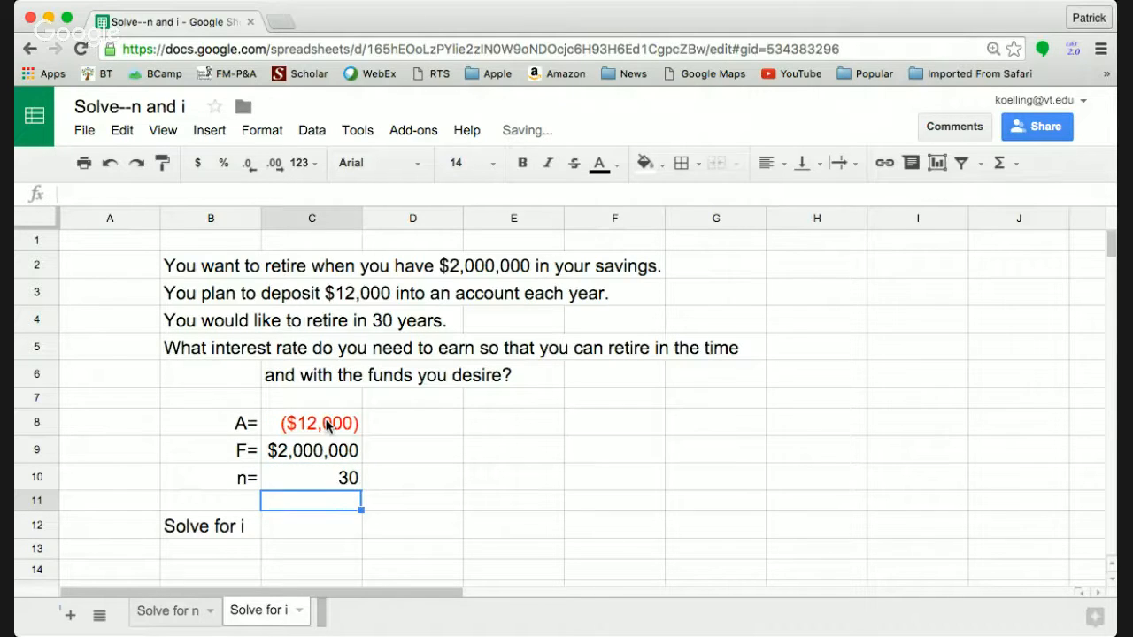
left_click(311, 525)
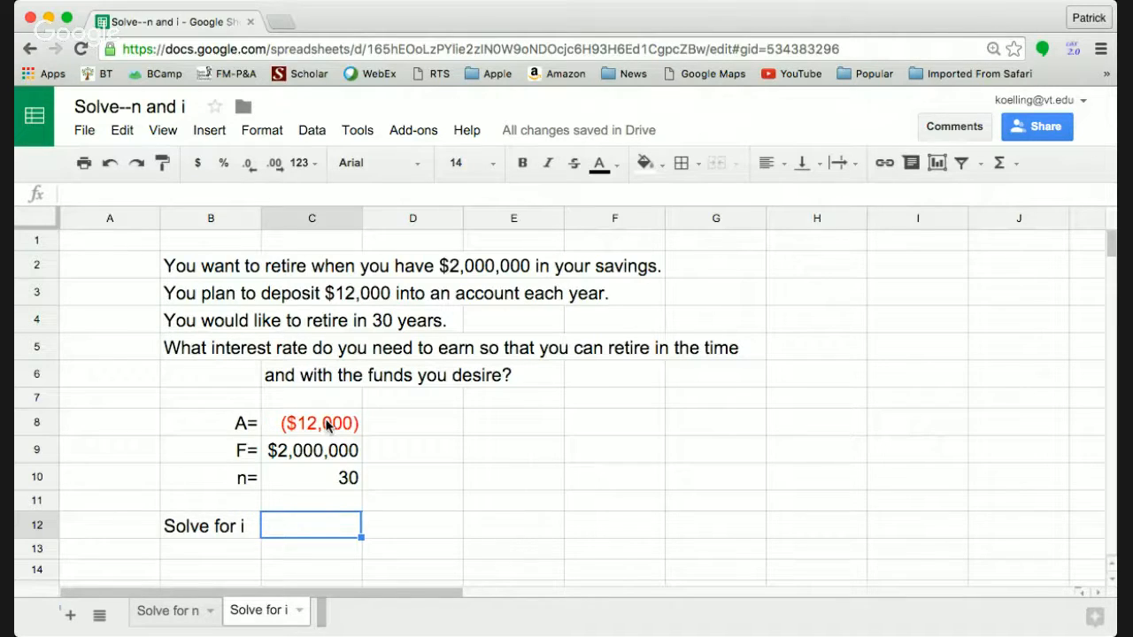
type("=rate")
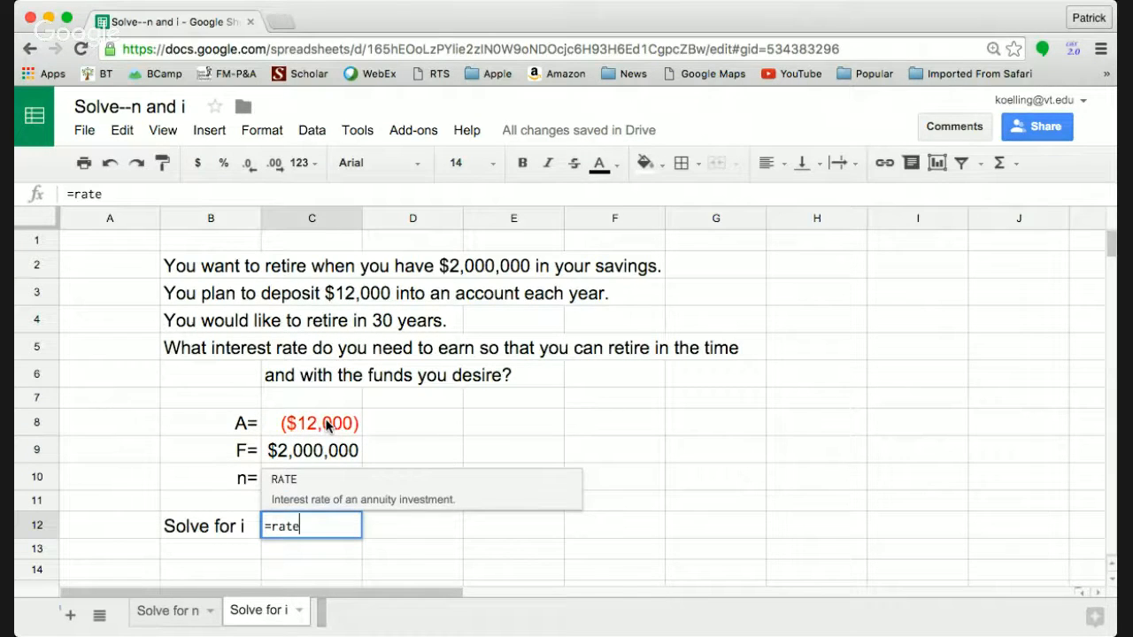
Add the opening parenthesis to =rate( and expand the full RATE argument help.
type("(")
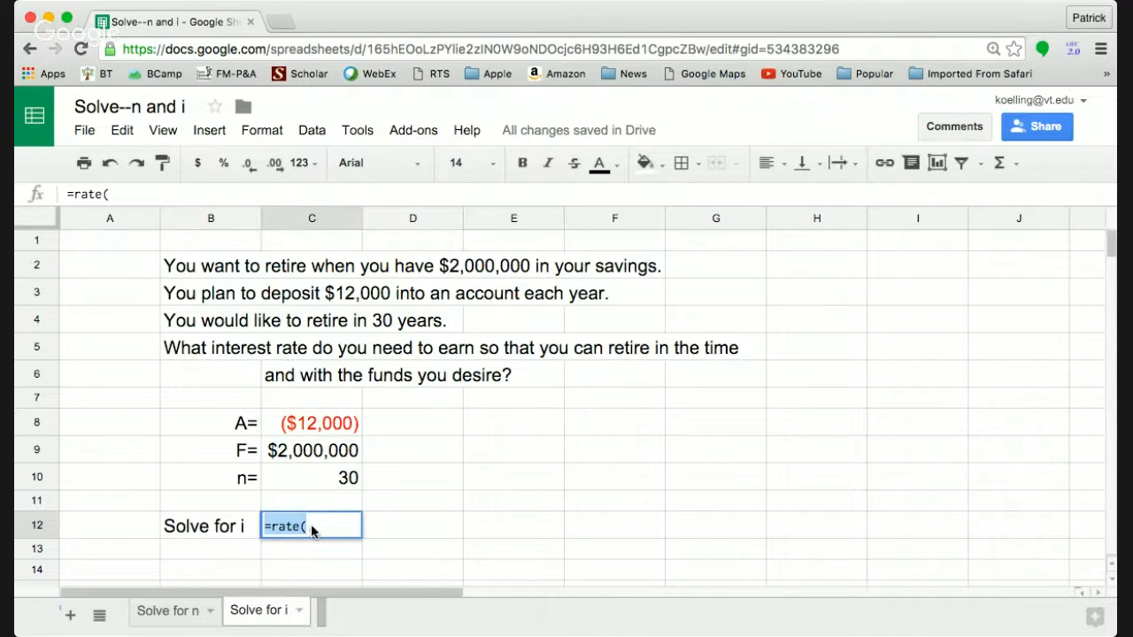
left_click(310, 526)
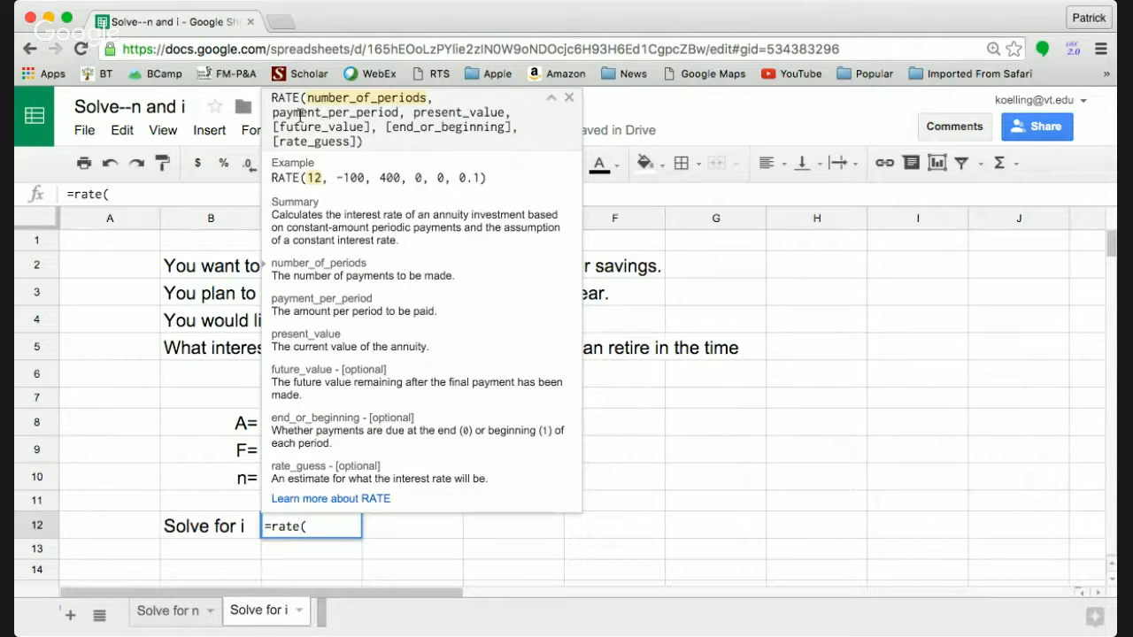
mouse_move(475, 124)
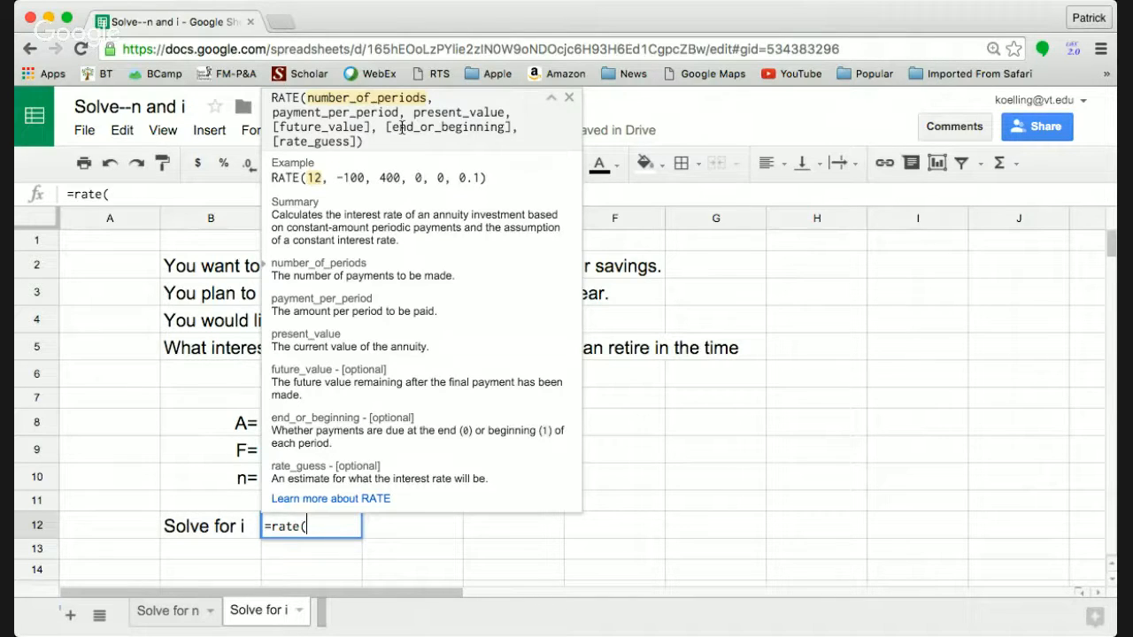
mouse_move(406, 131)
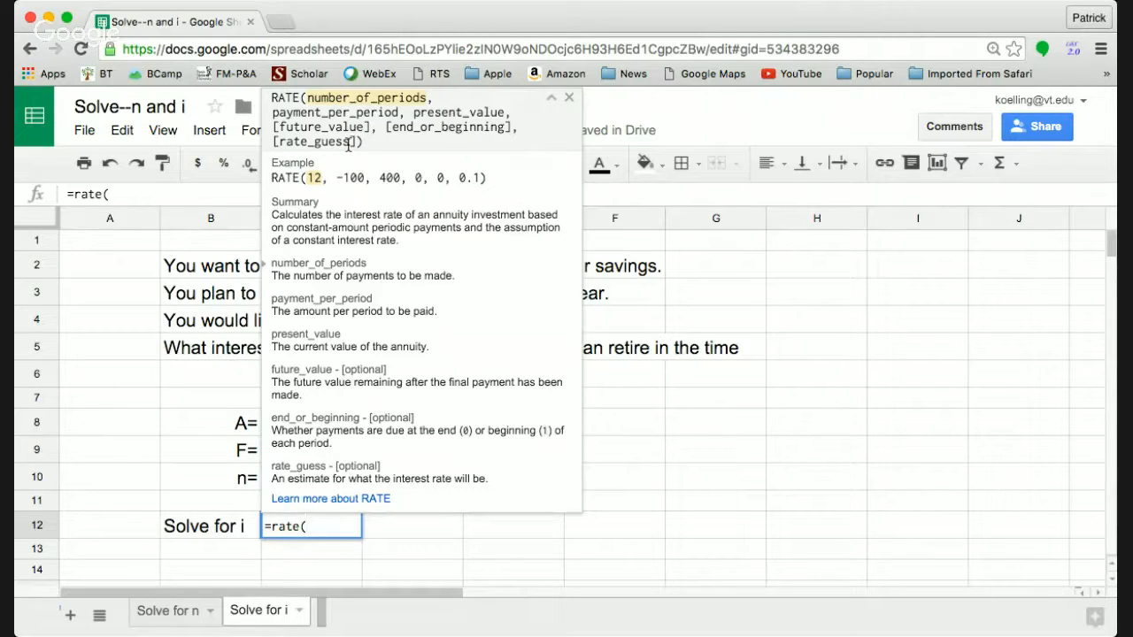
mouse_move(343, 143)
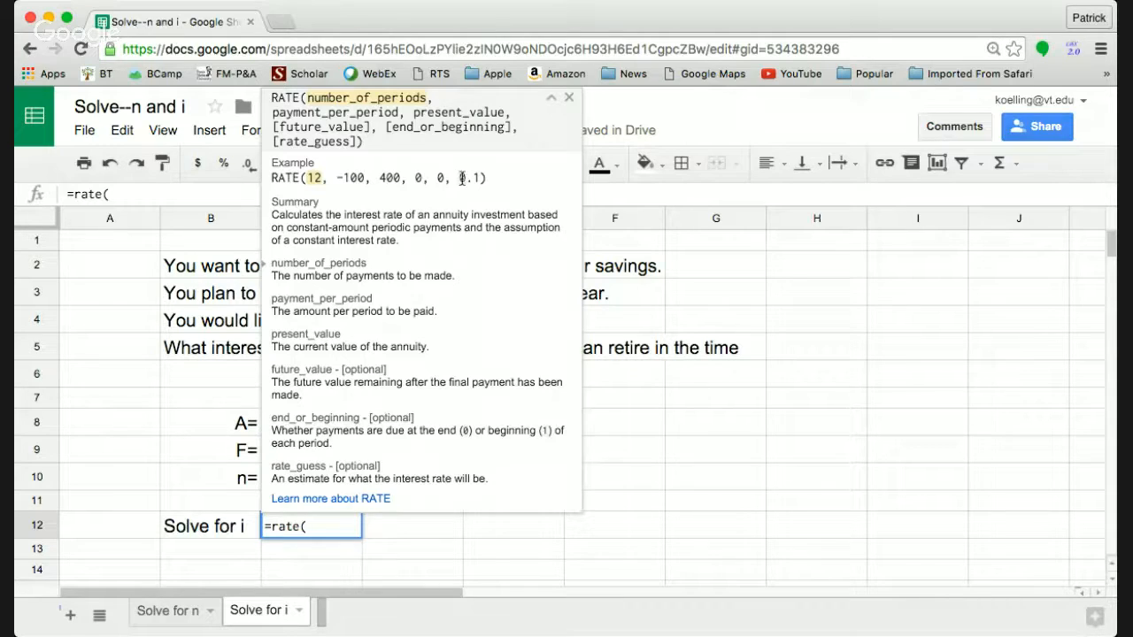
mouse_move(449, 183)
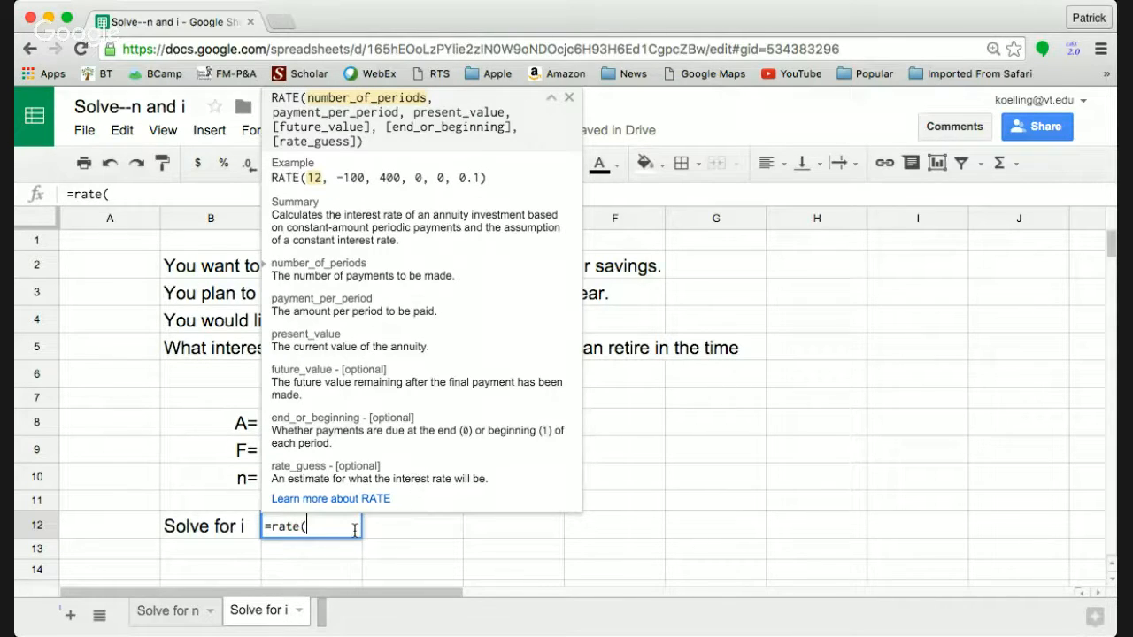
mouse_move(484, 269)
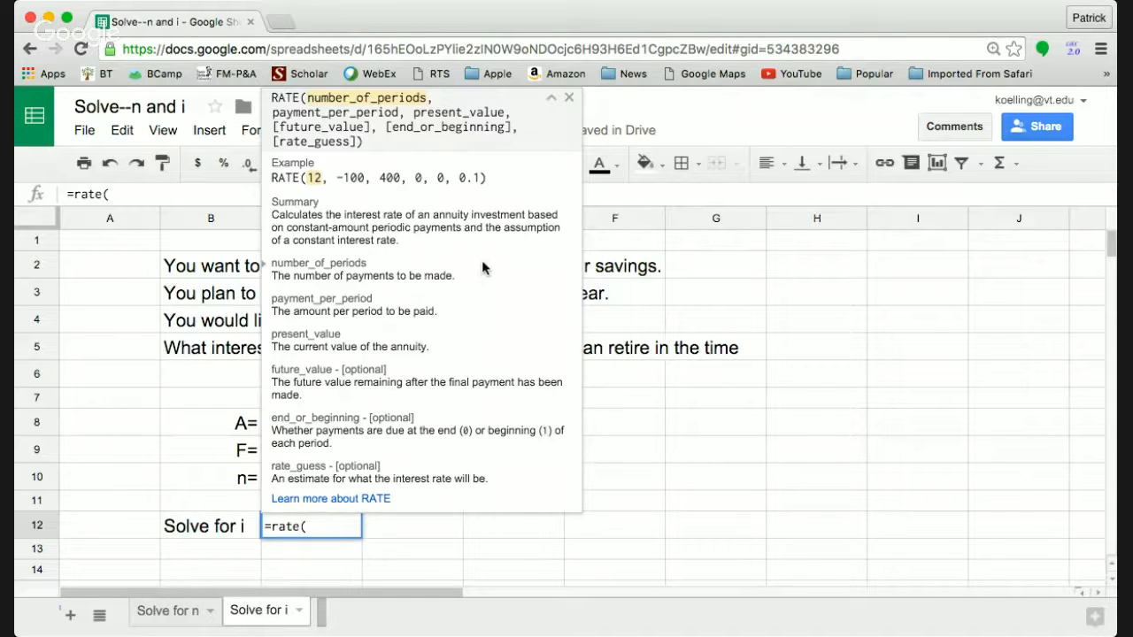
mouse_move(571, 97)
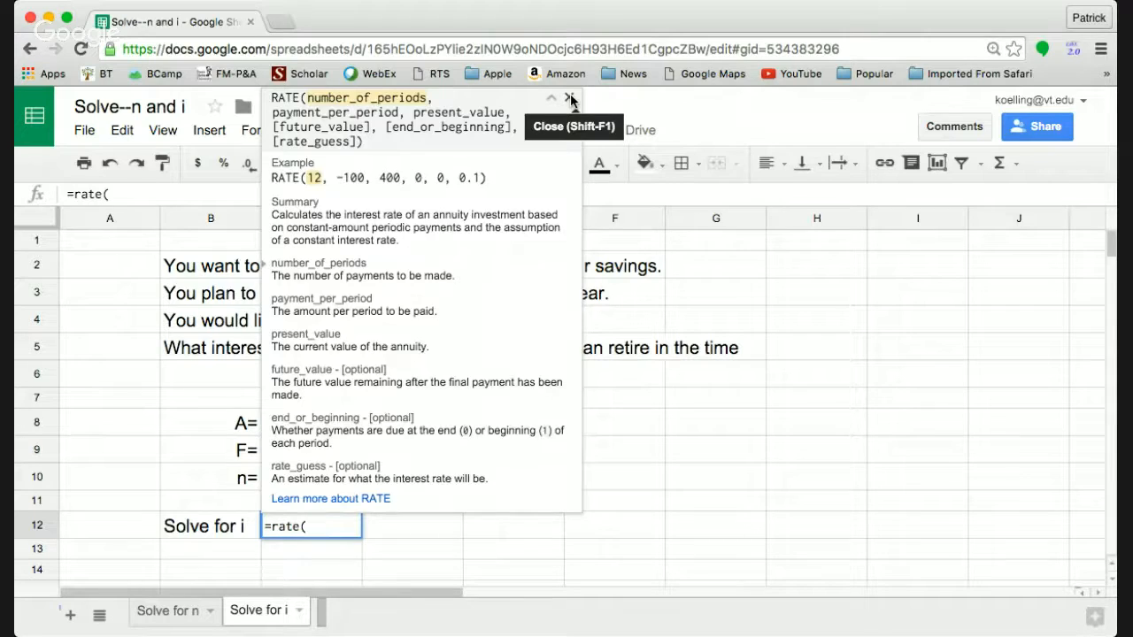
Build =rate(C10,C8,,C9) using the 30 years, the $12,000 deposit and the $2,000,000 target.
left_click(571, 97)
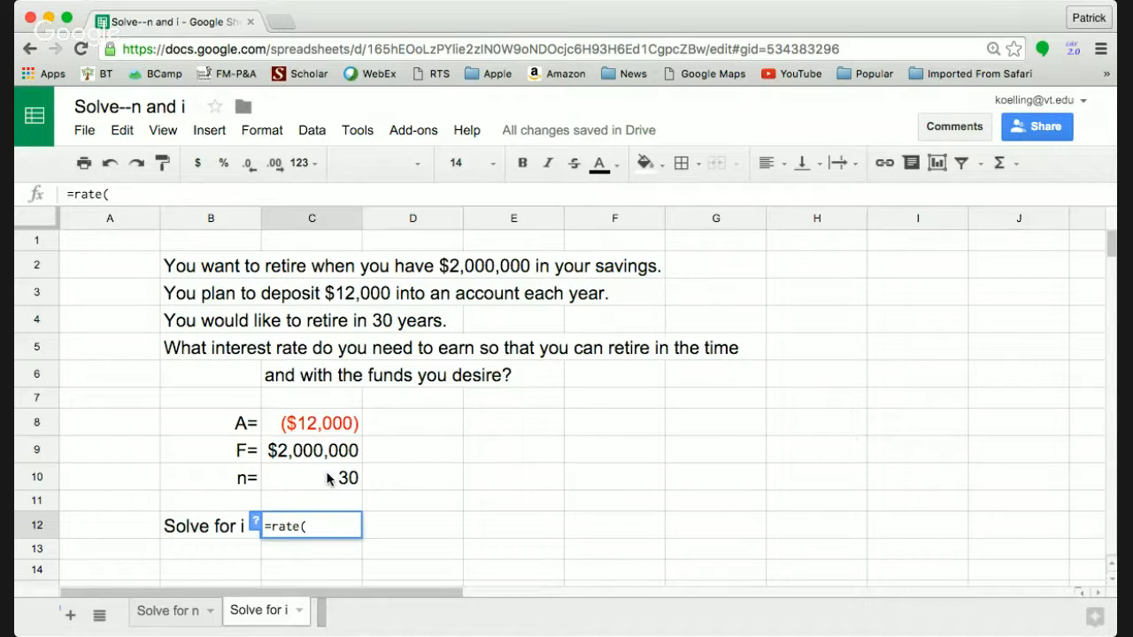
left_click(311, 477)
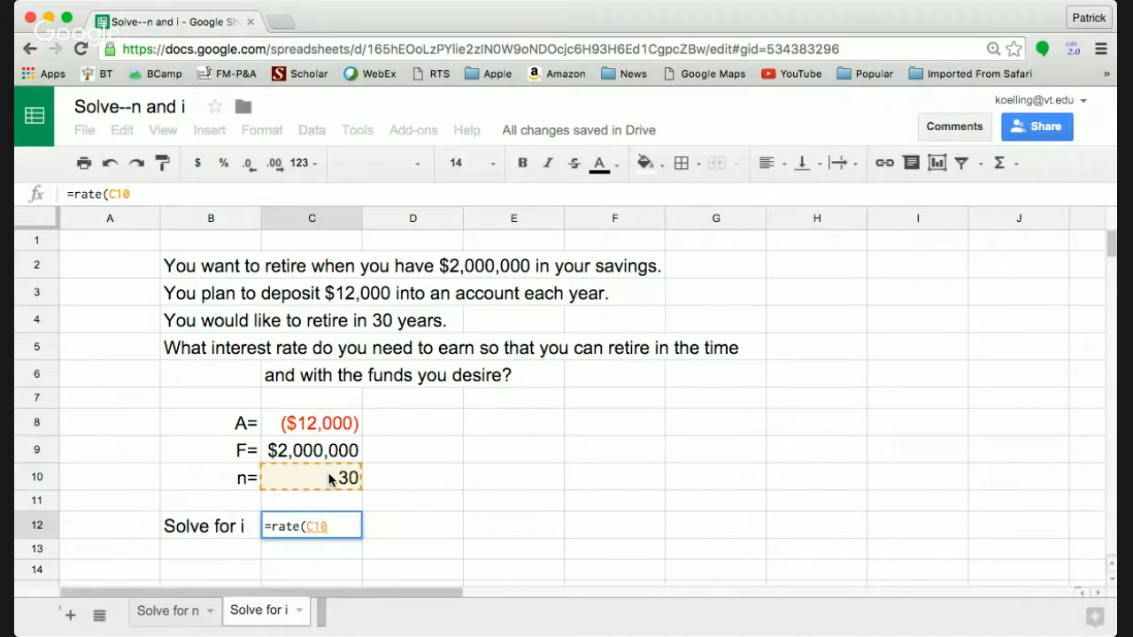
type(",")
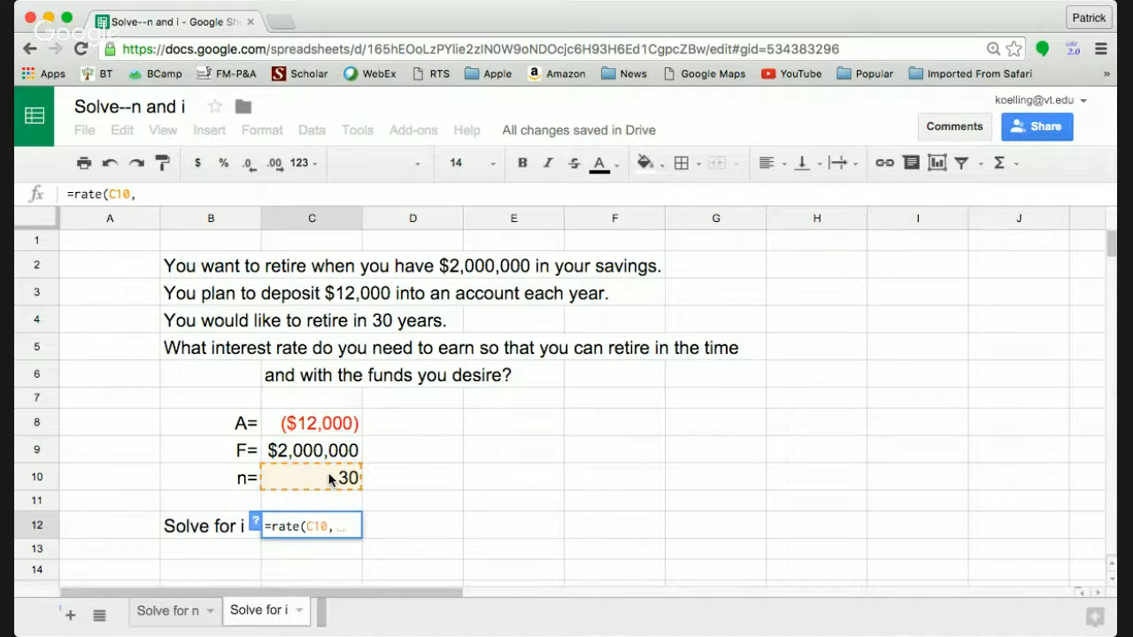
left_click(311, 423)
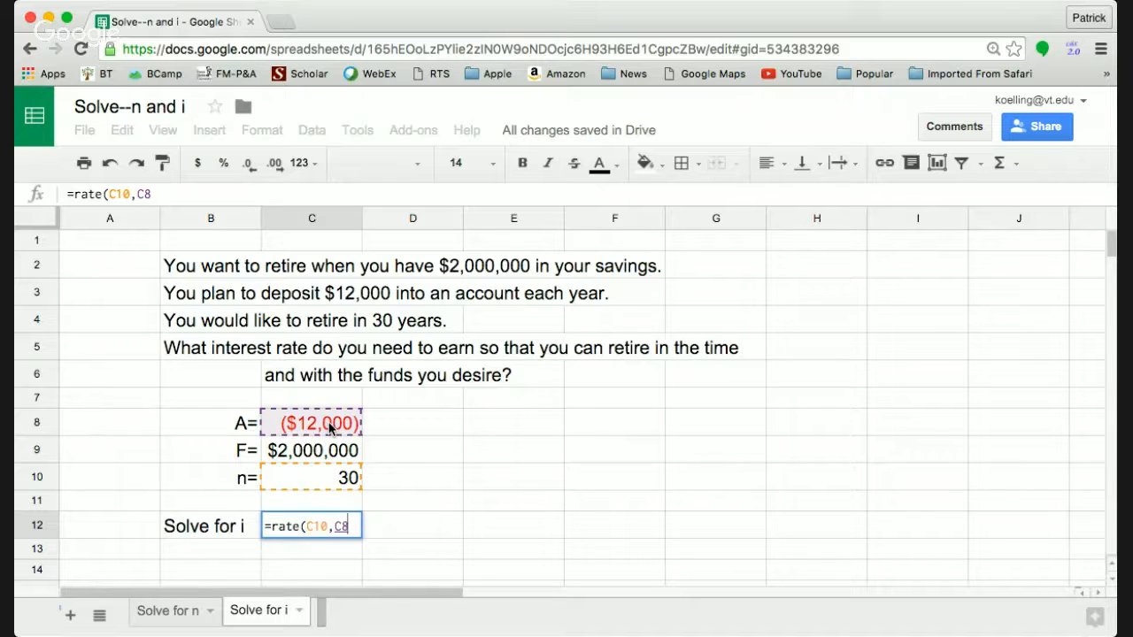
type(",")
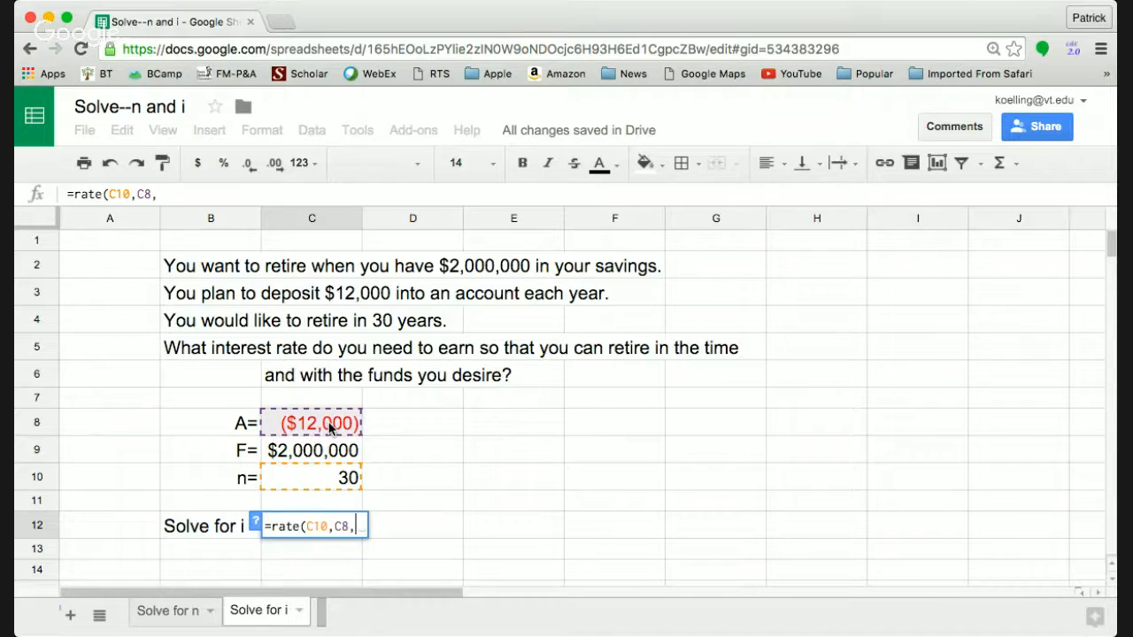
type(",")
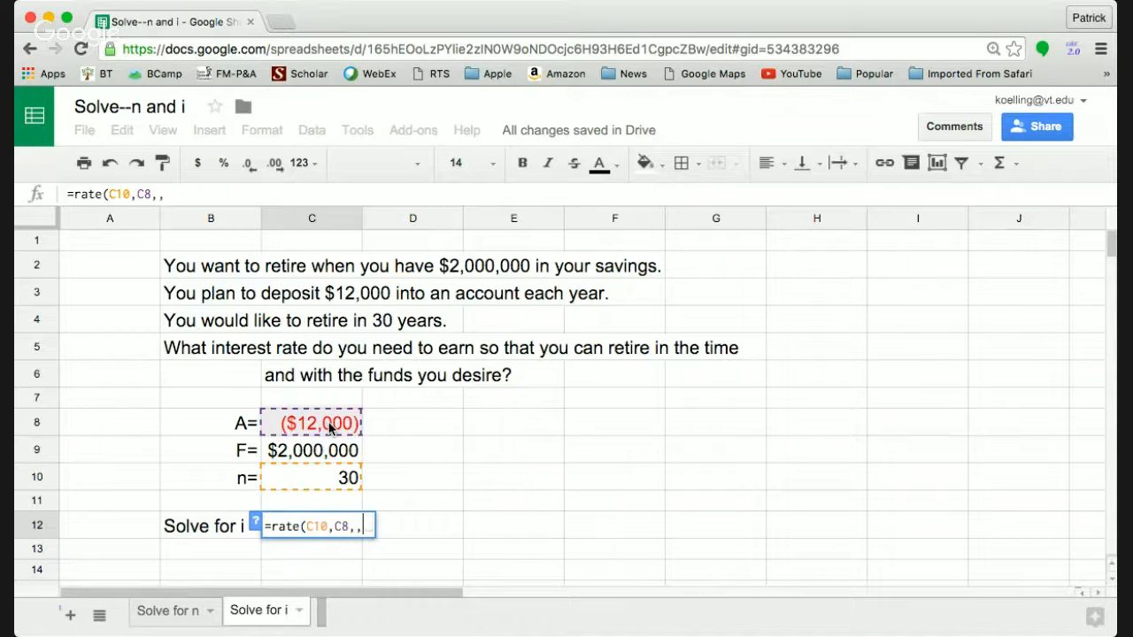
left_click(311, 449)
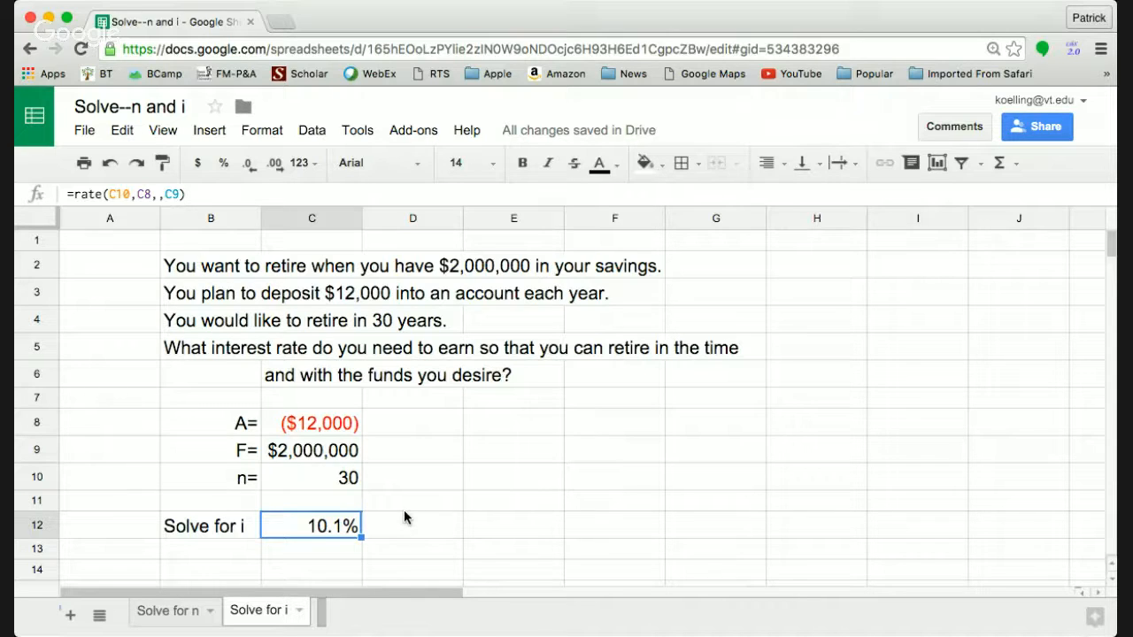
mouse_move(628, 589)
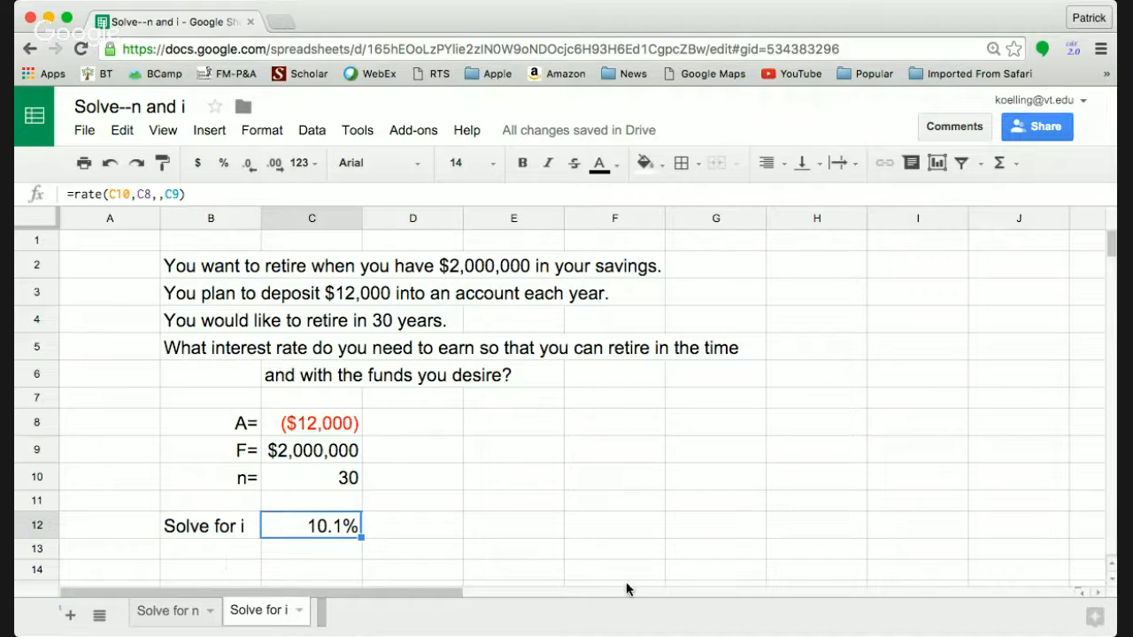
mouse_move(761, 566)
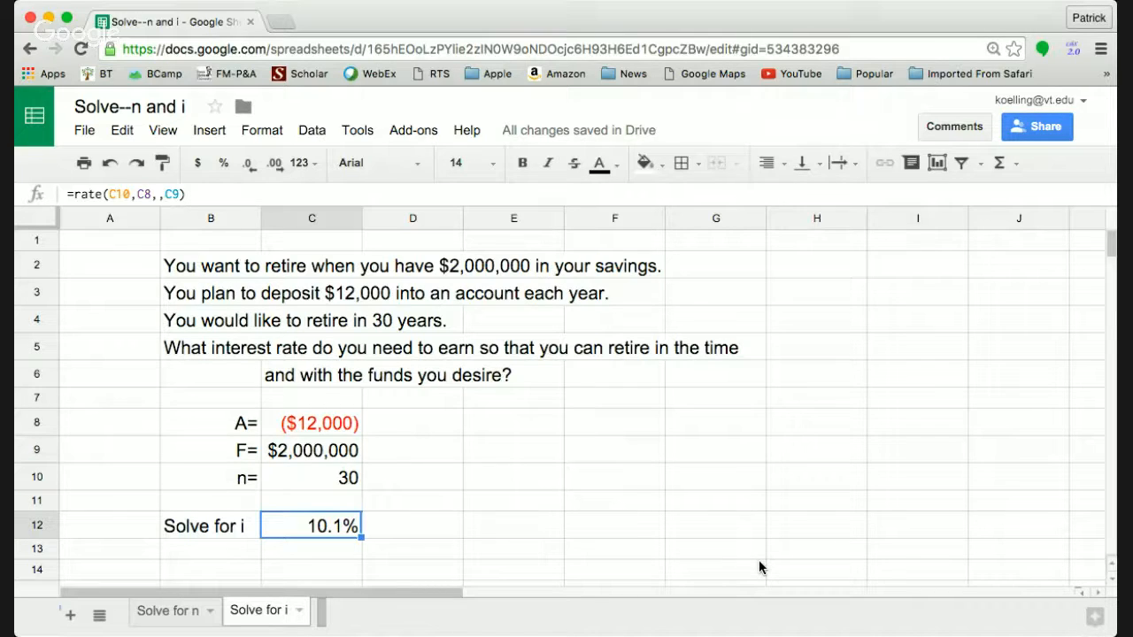
mouse_move(285, 589)
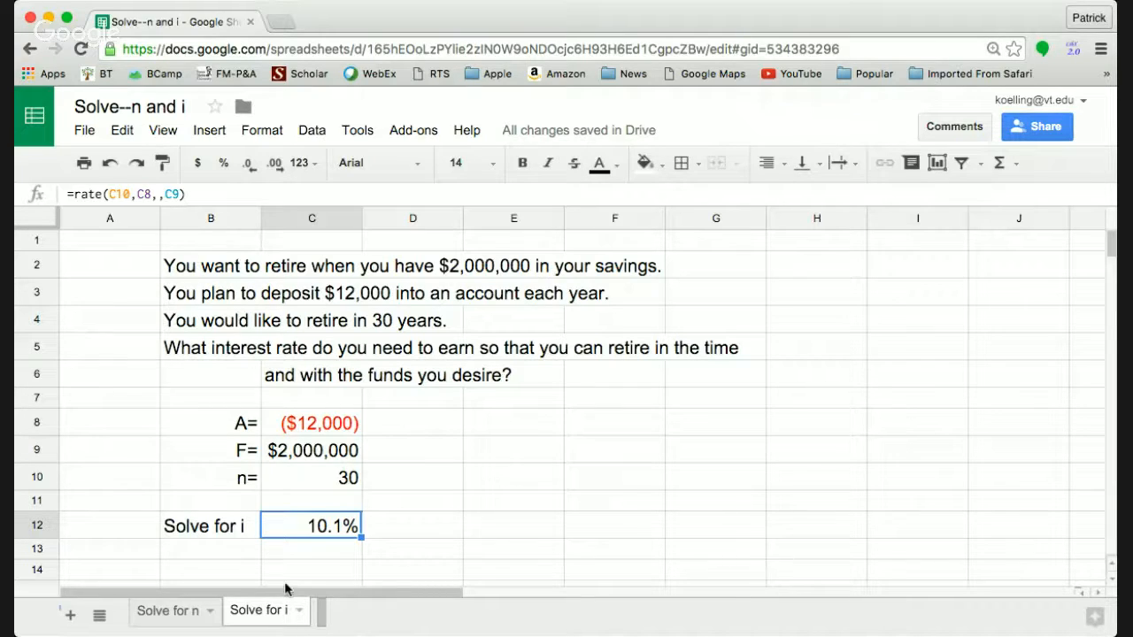
Return to the 'Solve for n' sheet showing 32.17 years.
left_click(167, 610)
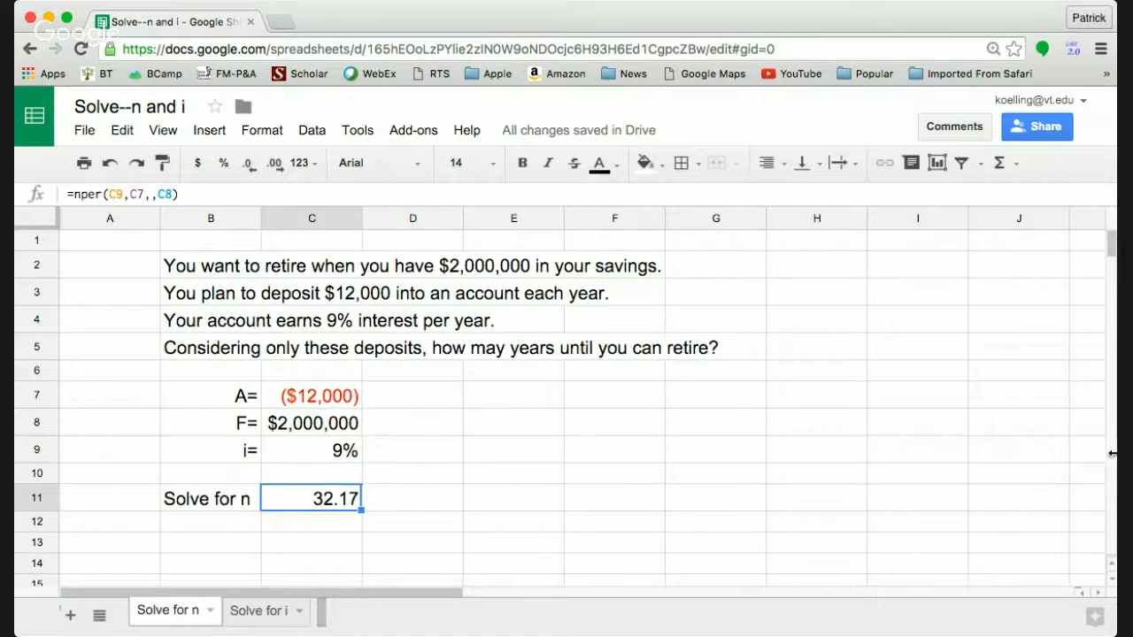